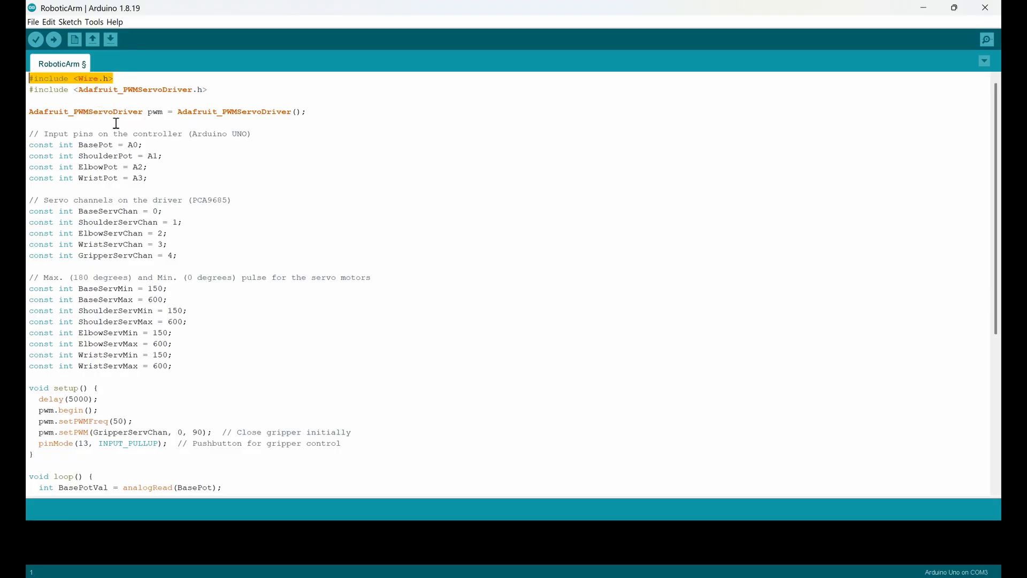
mouse_move(186, 179)
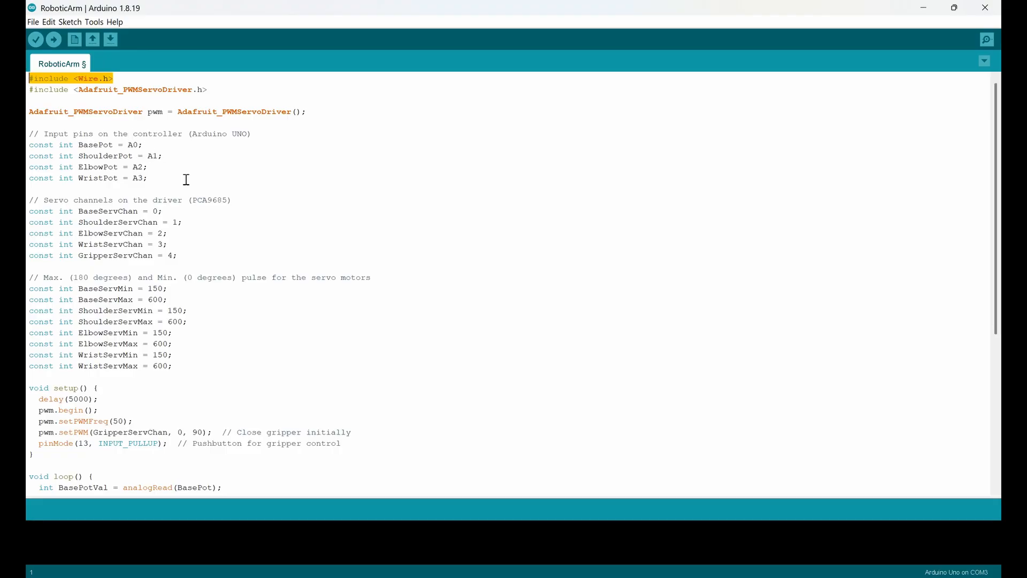
mouse_move(95, 64)
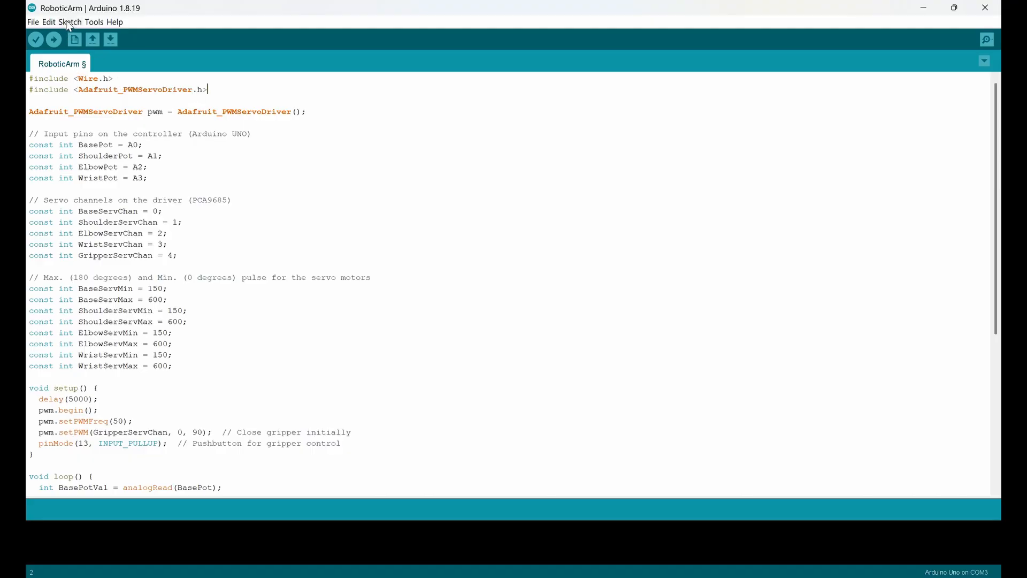
Search the library manager for 'adaf' to find the Adafruit library.
click(70, 21)
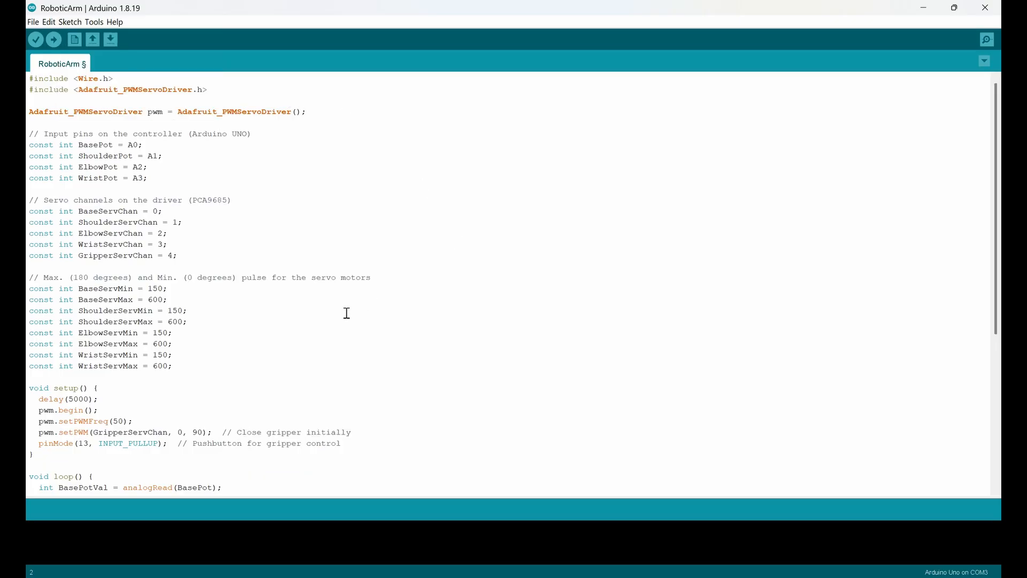
mouse_move(517, 230)
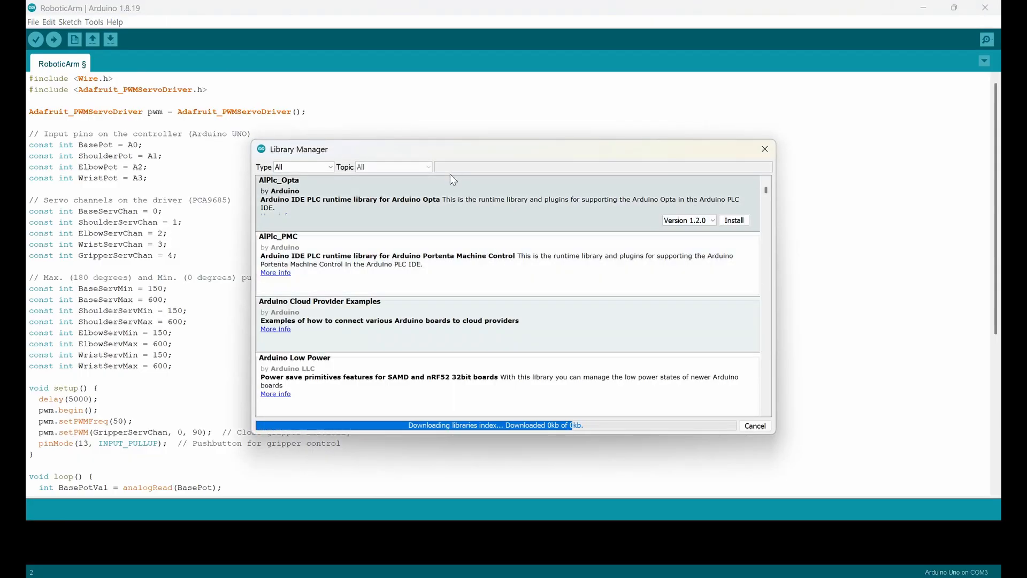
mouse_move(472, 191)
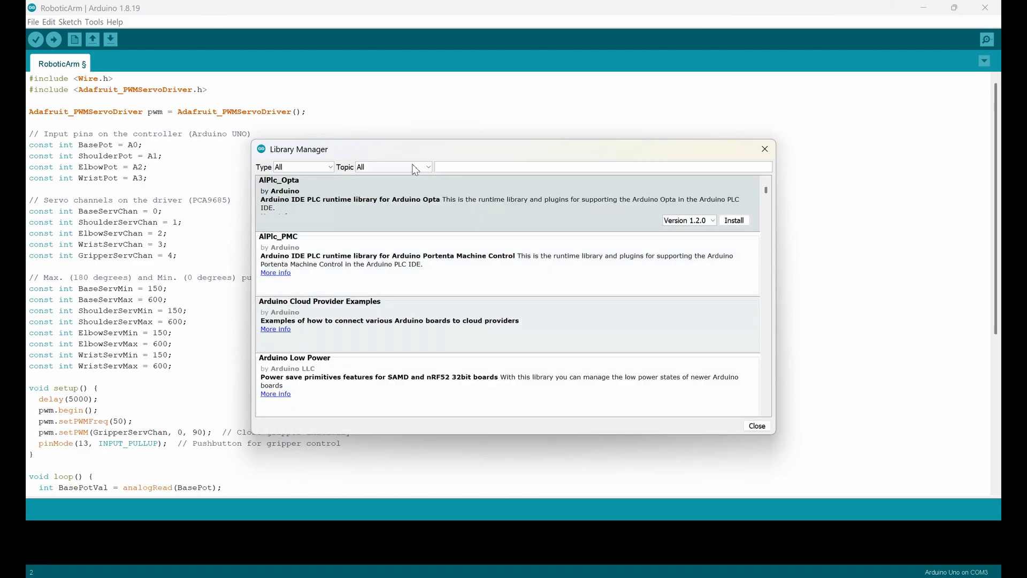
text(adafruit_pwm)
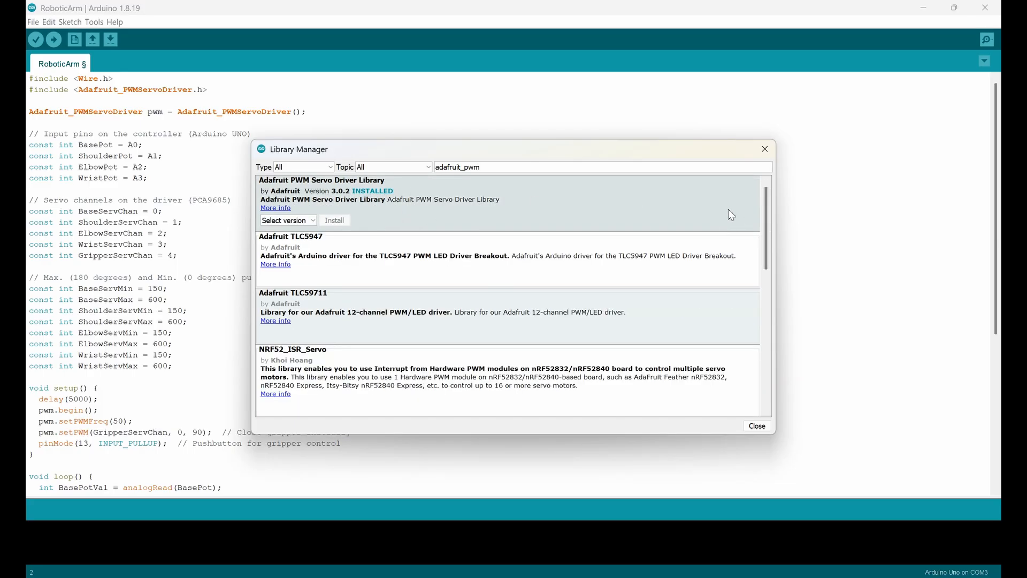
mouse_move(402, 262)
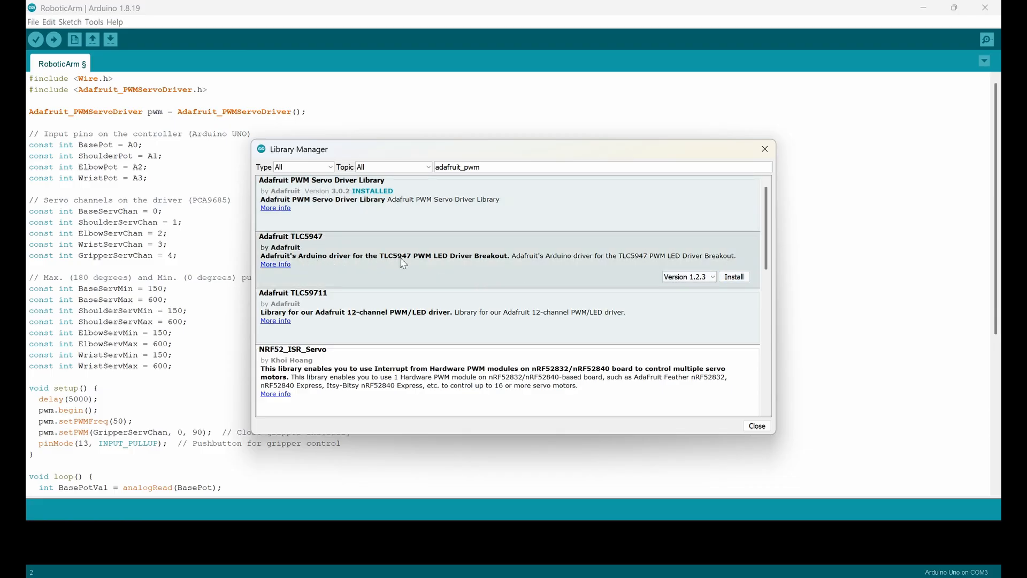
mouse_move(471, 312)
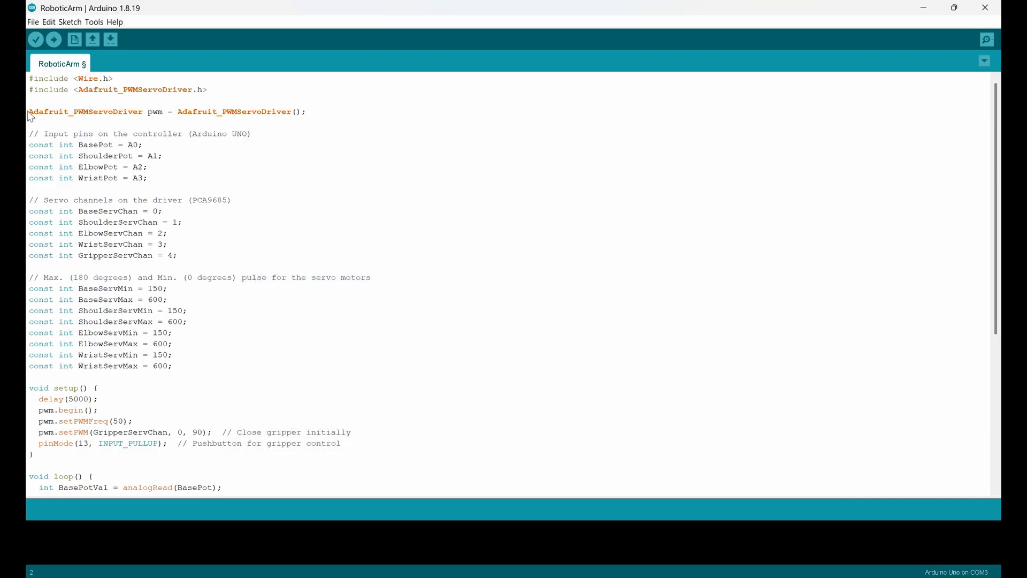
click(172, 111)
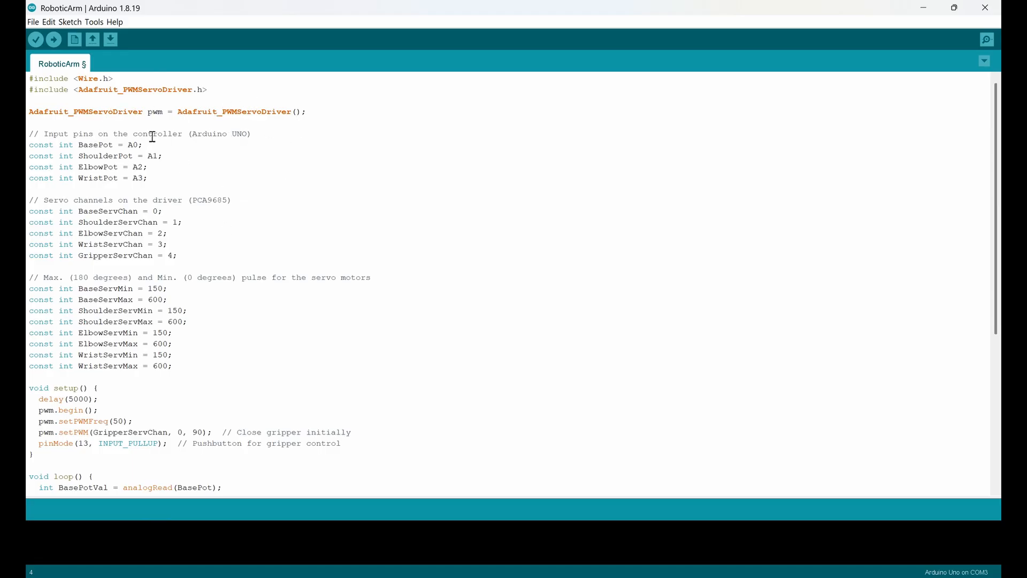
mouse_move(27, 152)
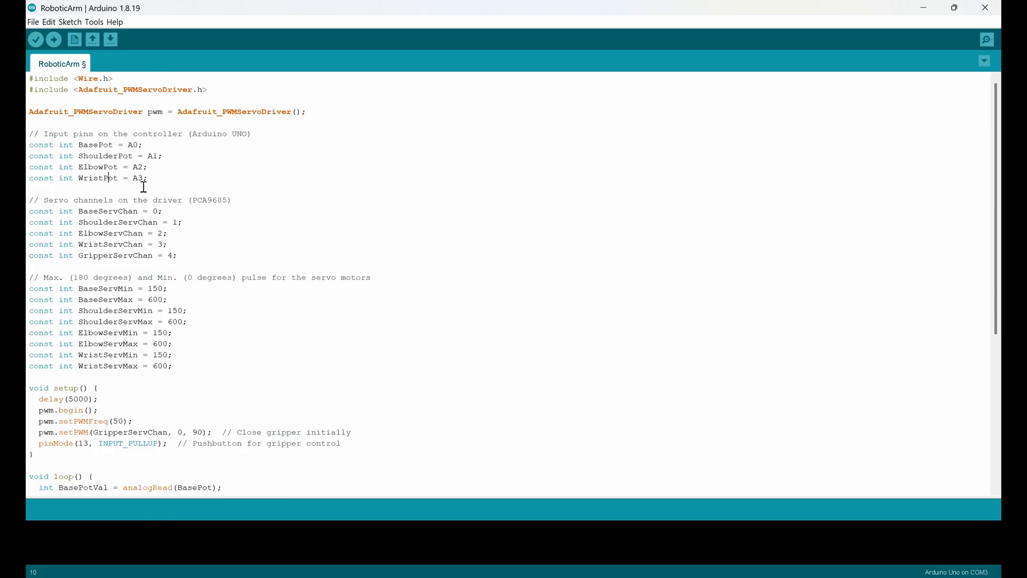
mouse_move(129, 146)
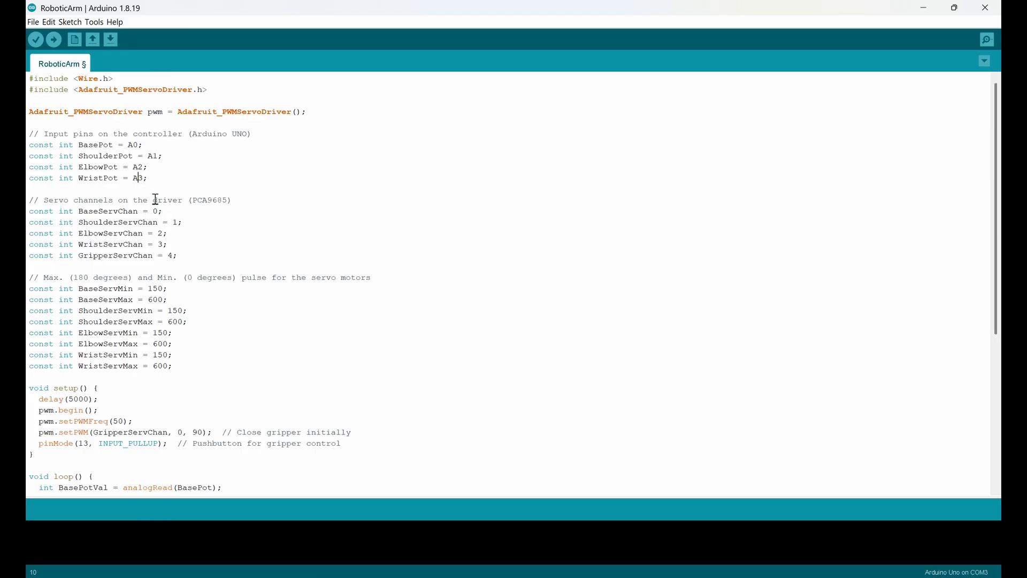
mouse_move(92, 233)
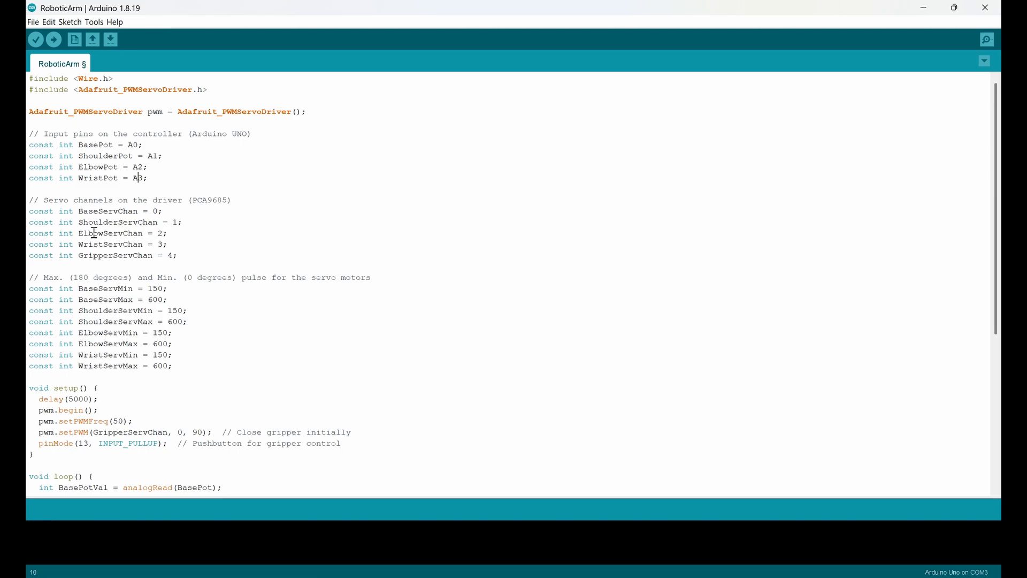
mouse_move(134, 210)
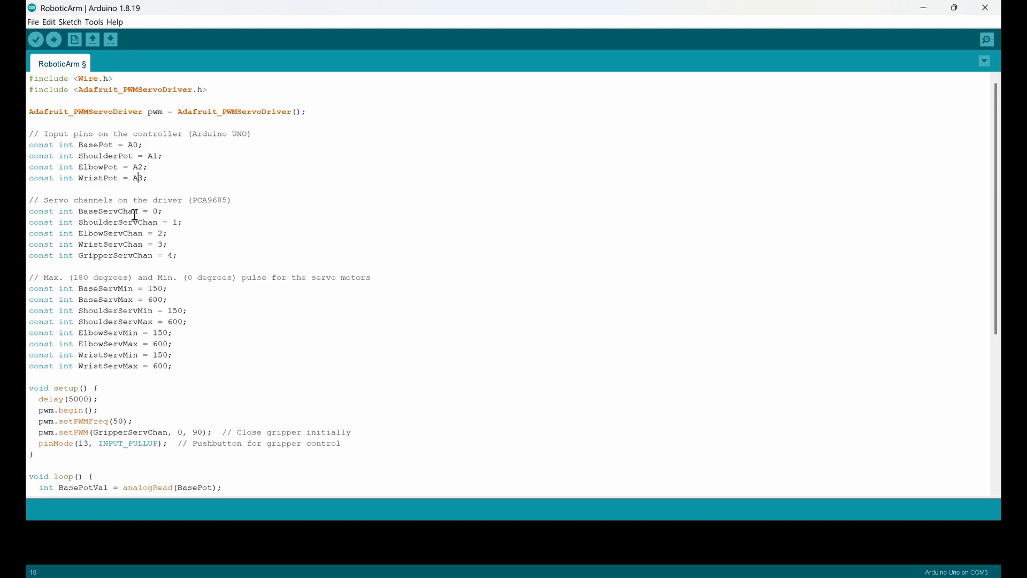
Review the sketch's declarations, highlighting pin 13 used for the pushbutton.
double_click(155, 211)
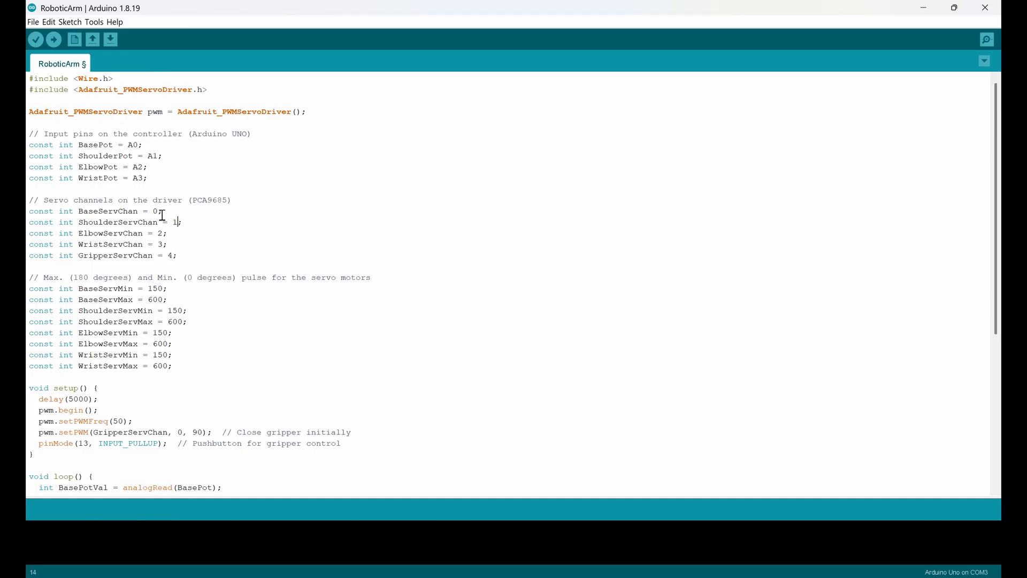
mouse_move(93, 215)
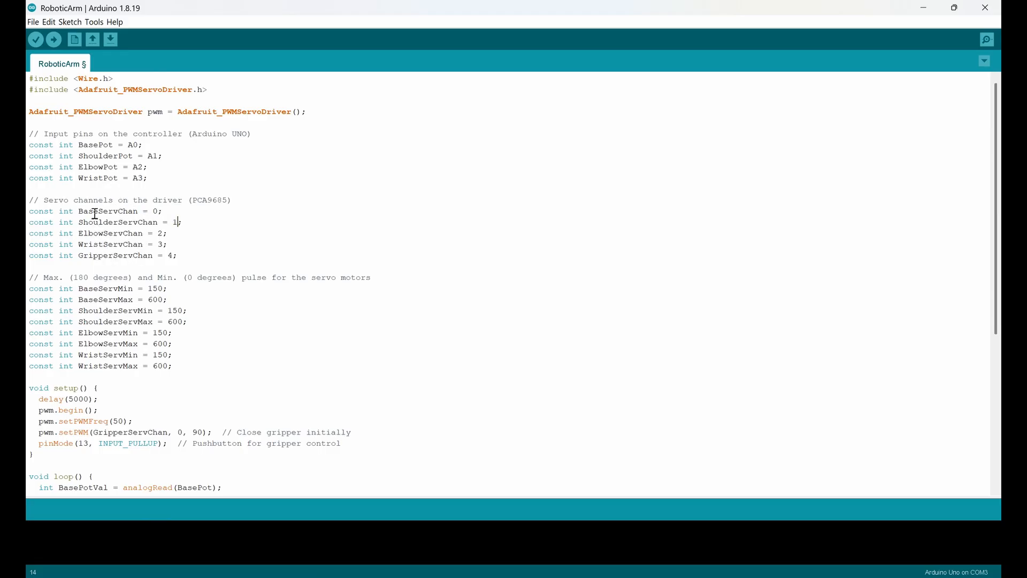
mouse_move(114, 273)
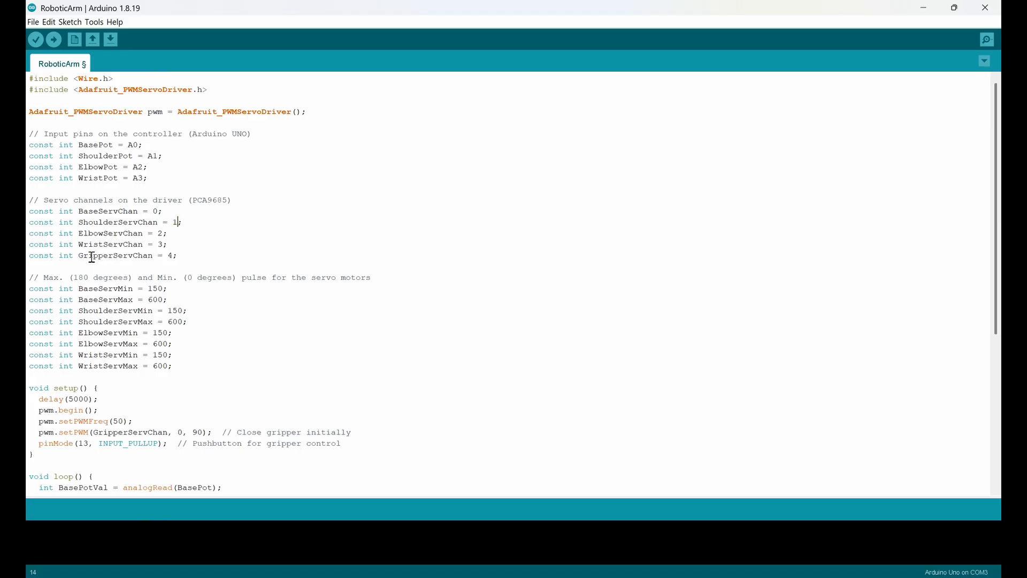
double_click(115, 255)
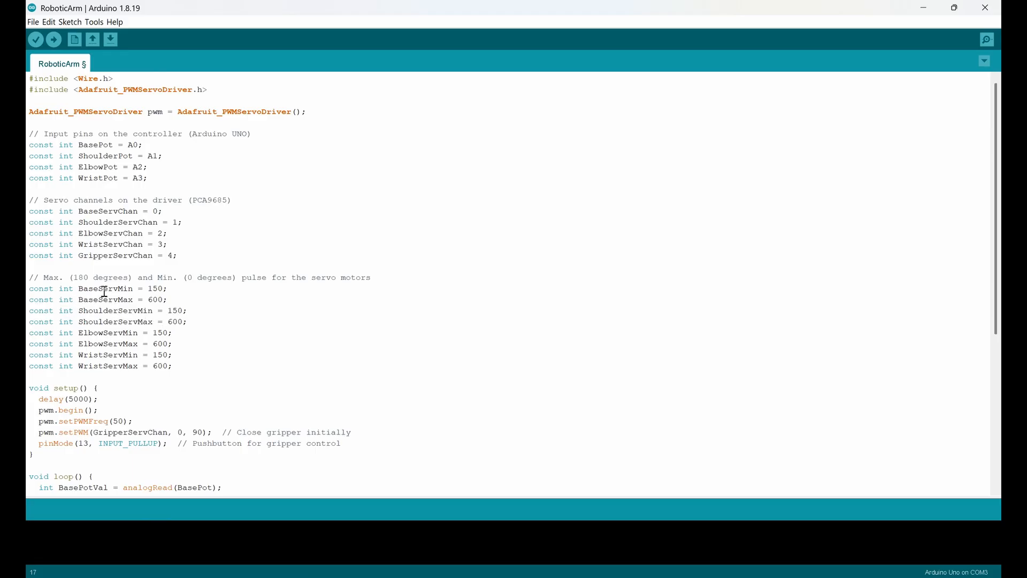
mouse_move(228, 303)
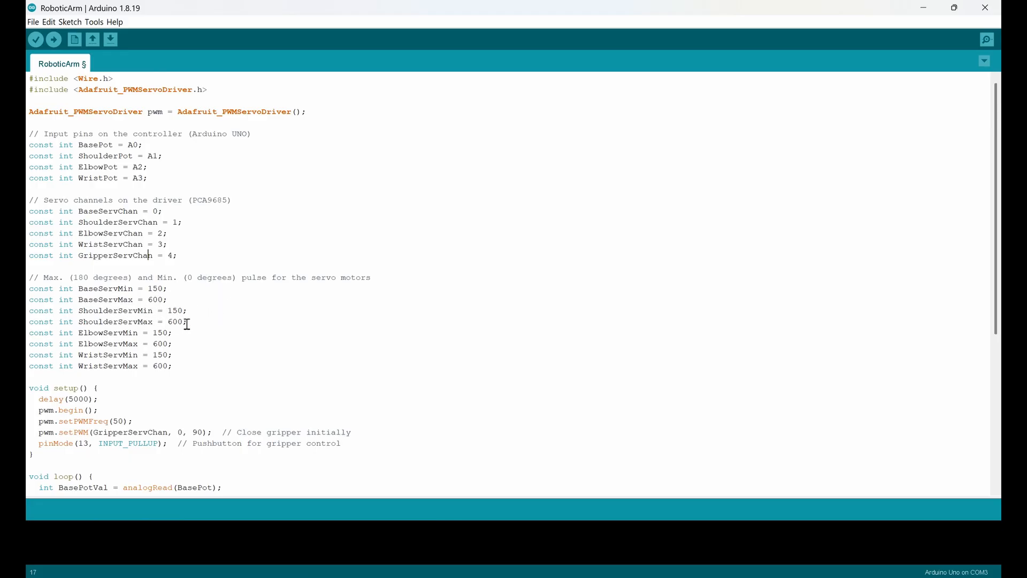
scroll(down, 3)
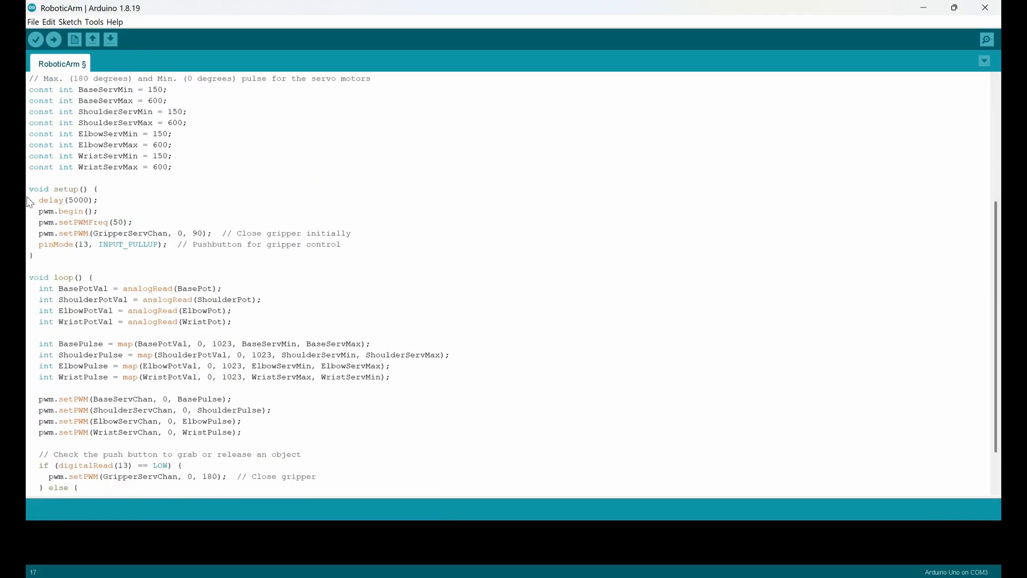
mouse_move(73, 216)
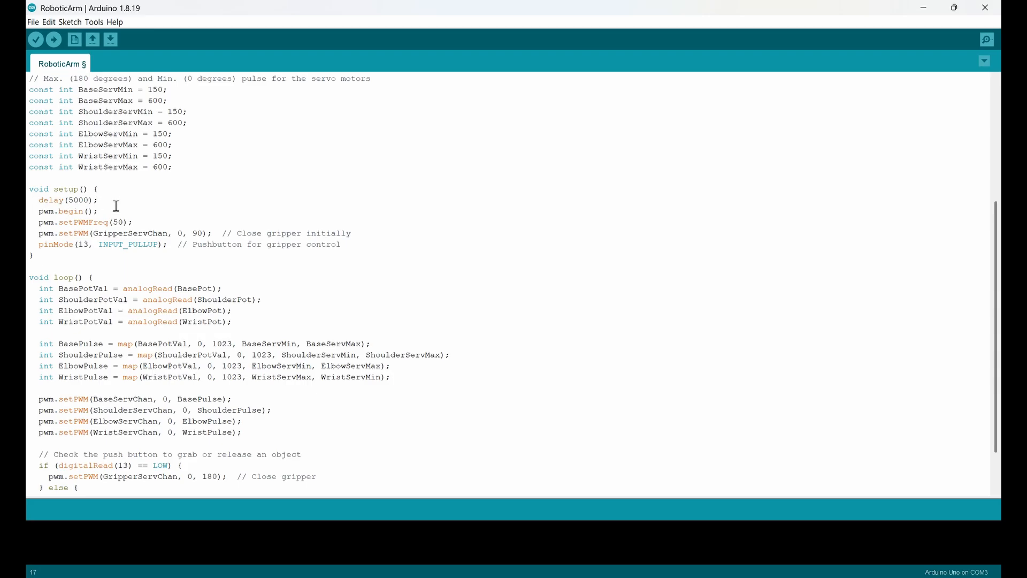
mouse_move(117, 215)
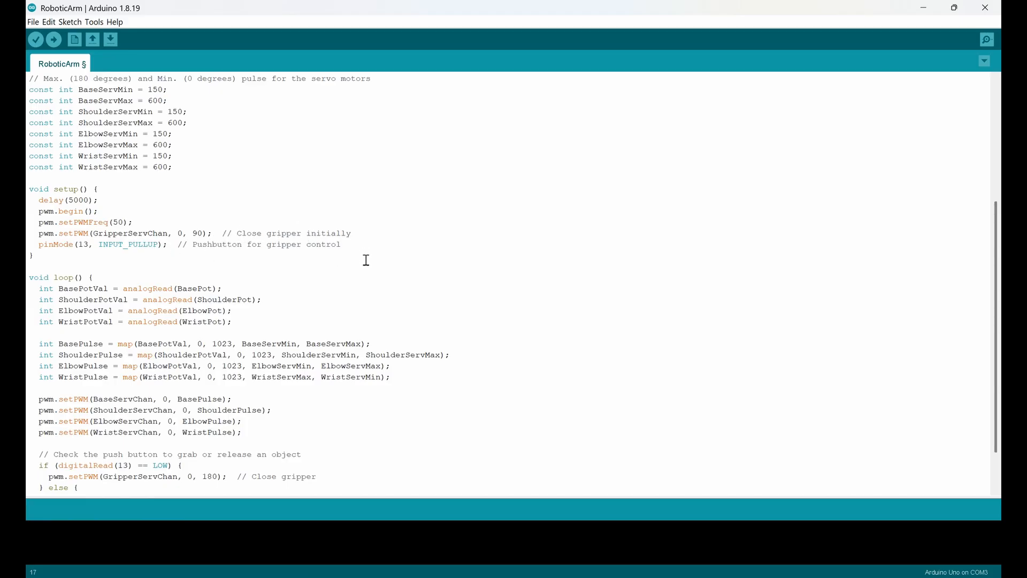
mouse_move(318, 231)
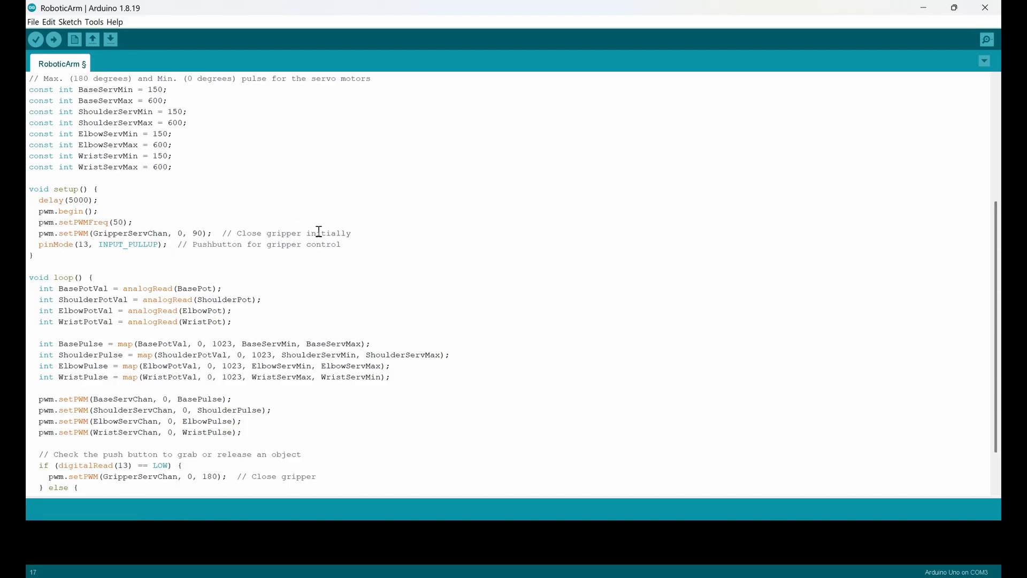
mouse_move(288, 233)
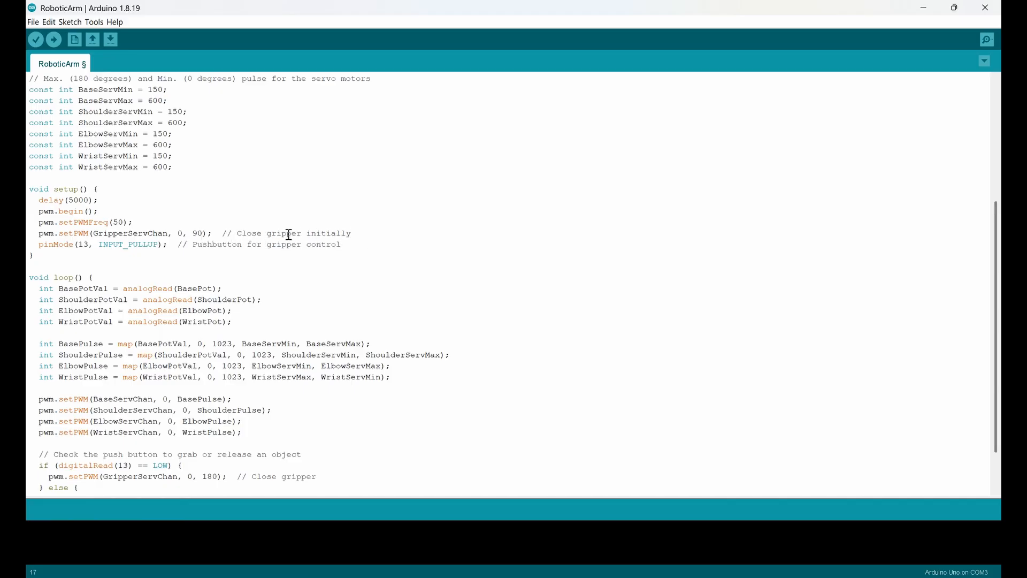
double_click(199, 232)
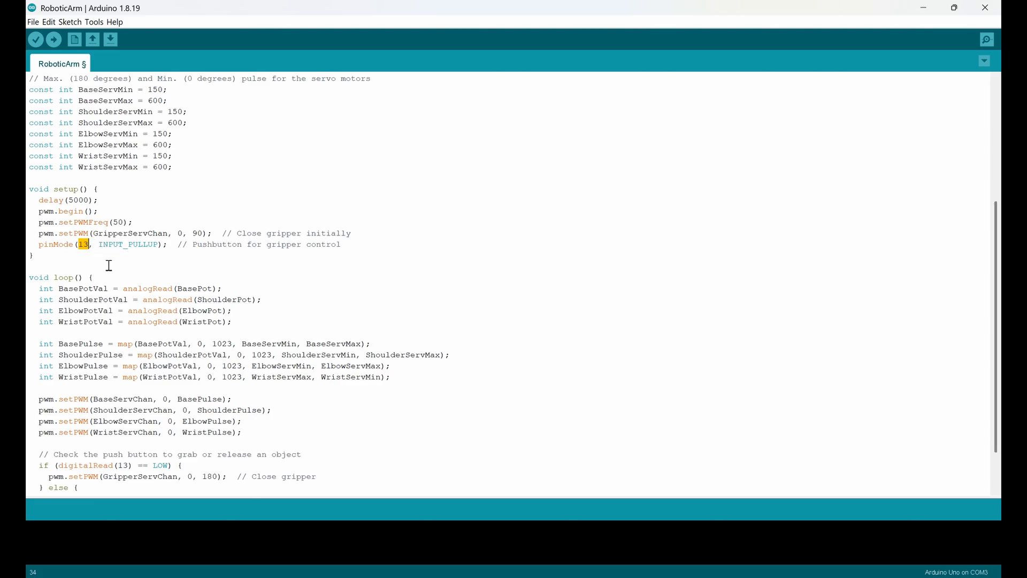
mouse_move(106, 245)
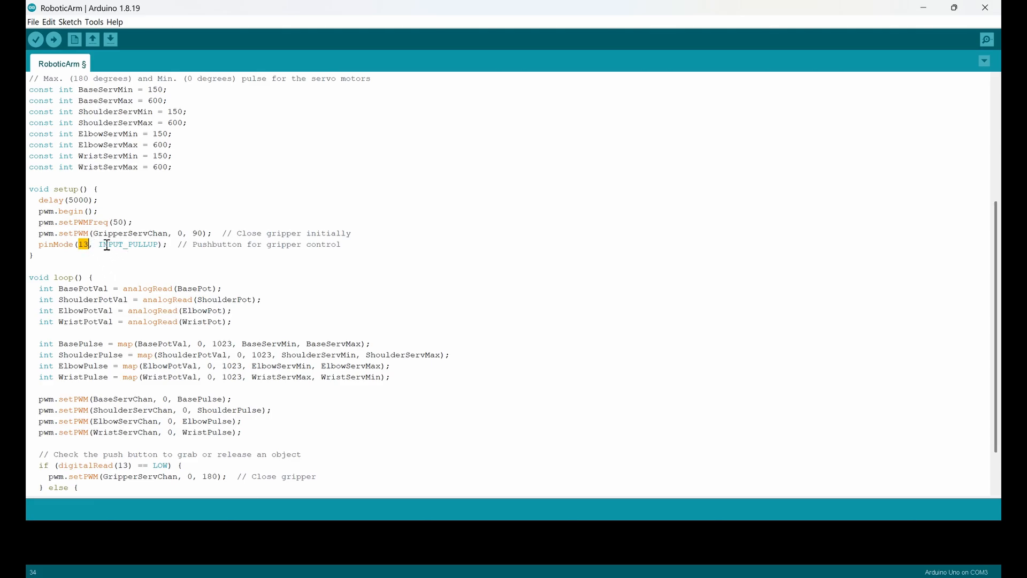
mouse_move(146, 261)
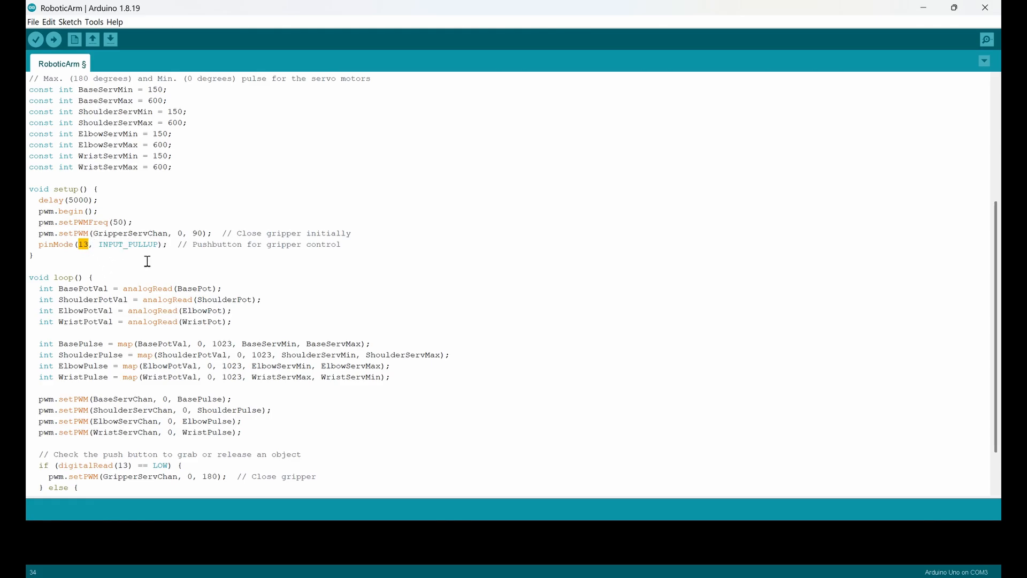
mouse_move(443, 294)
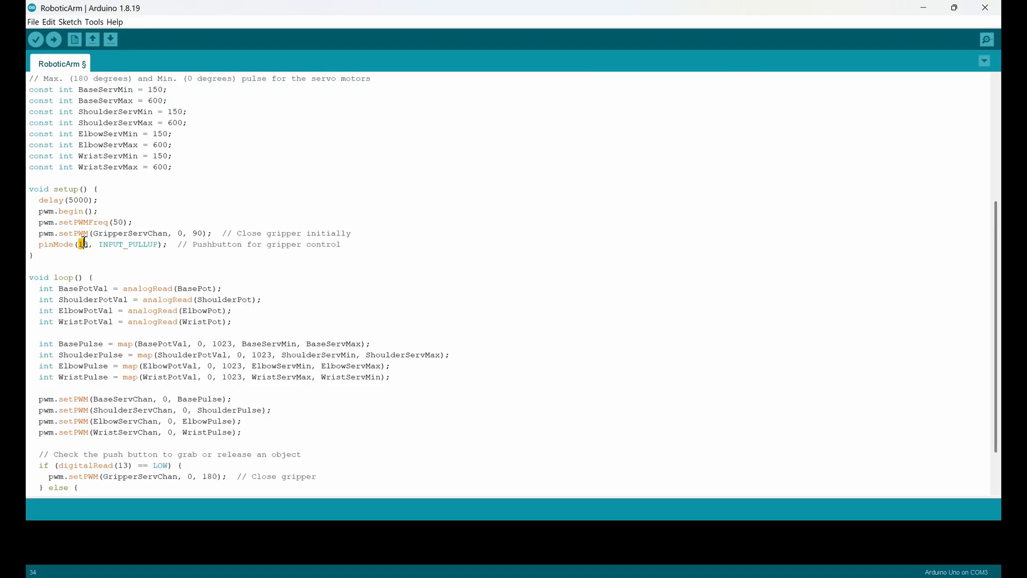
Highlight A0 as BasePot's pin and the BasePot and ShoulderPot analogRead calls.
scroll(down, 3)
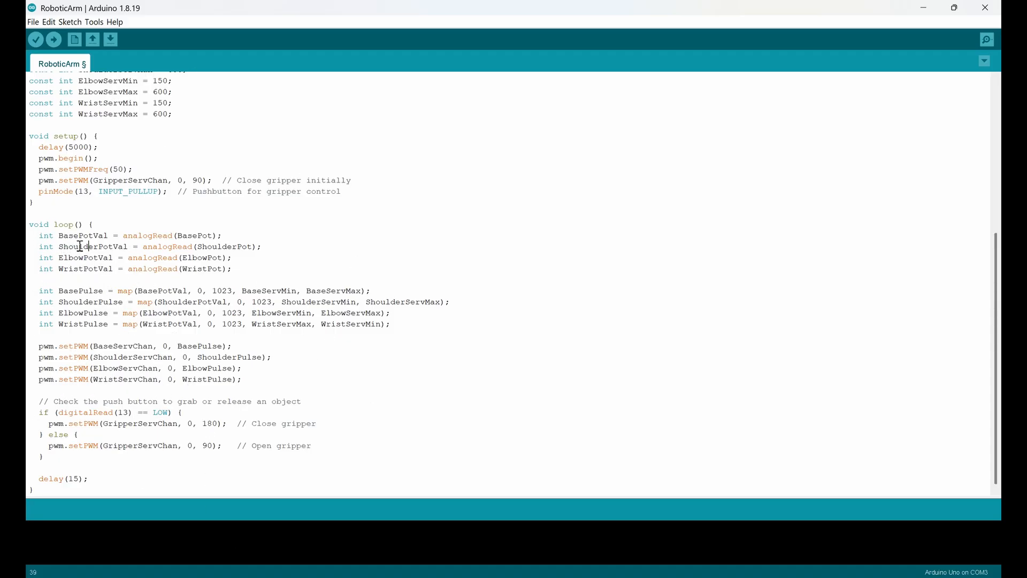
mouse_move(96, 246)
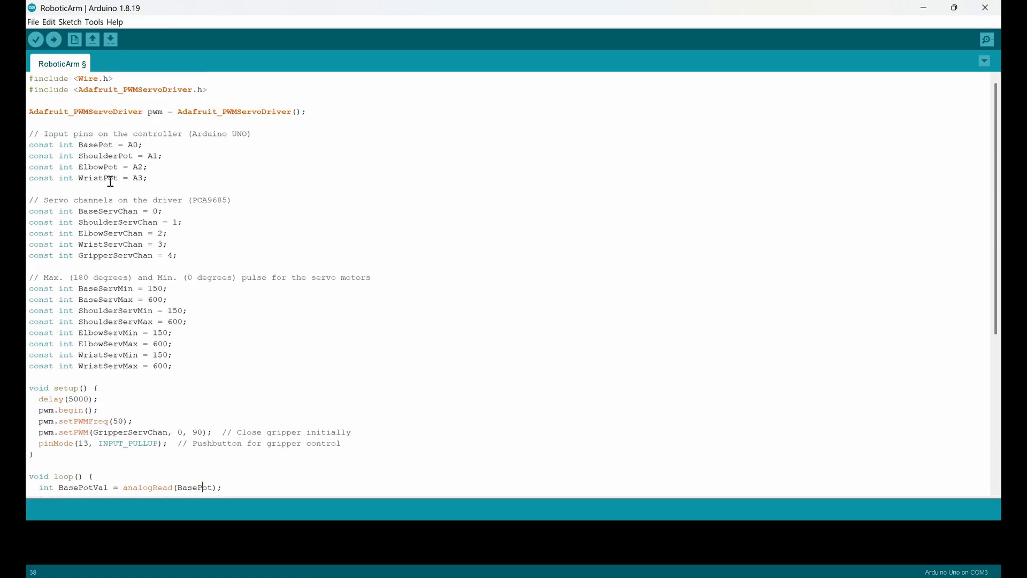
double_click(134, 145)
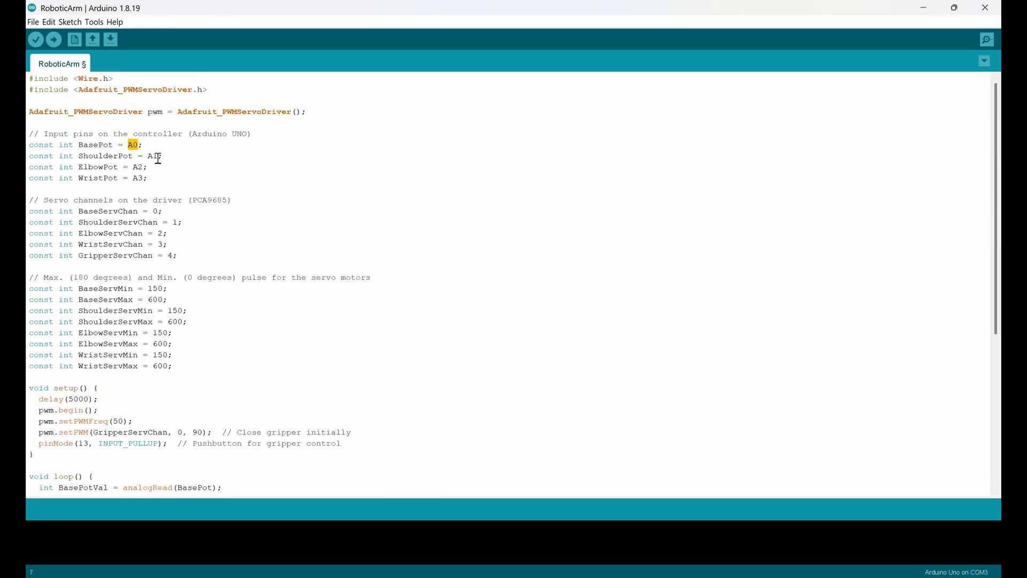
scroll(down, 3)
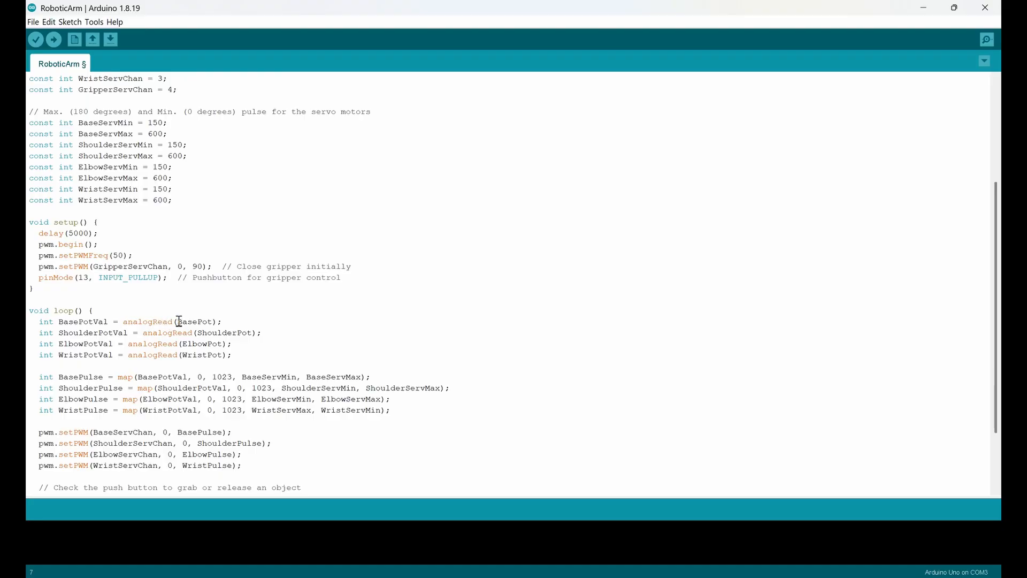
double_click(193, 321)
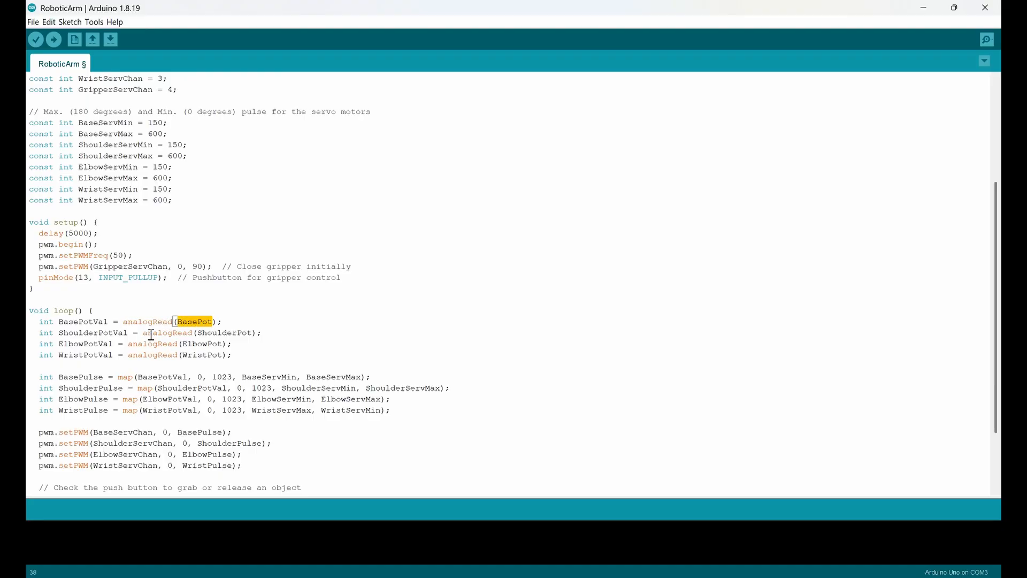
double_click(226, 332)
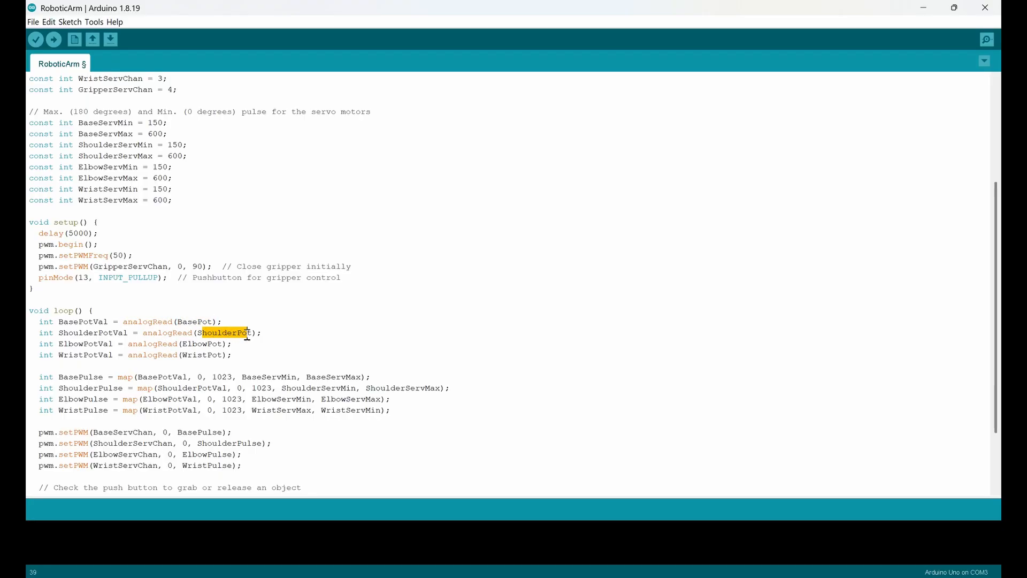
mouse_move(160, 346)
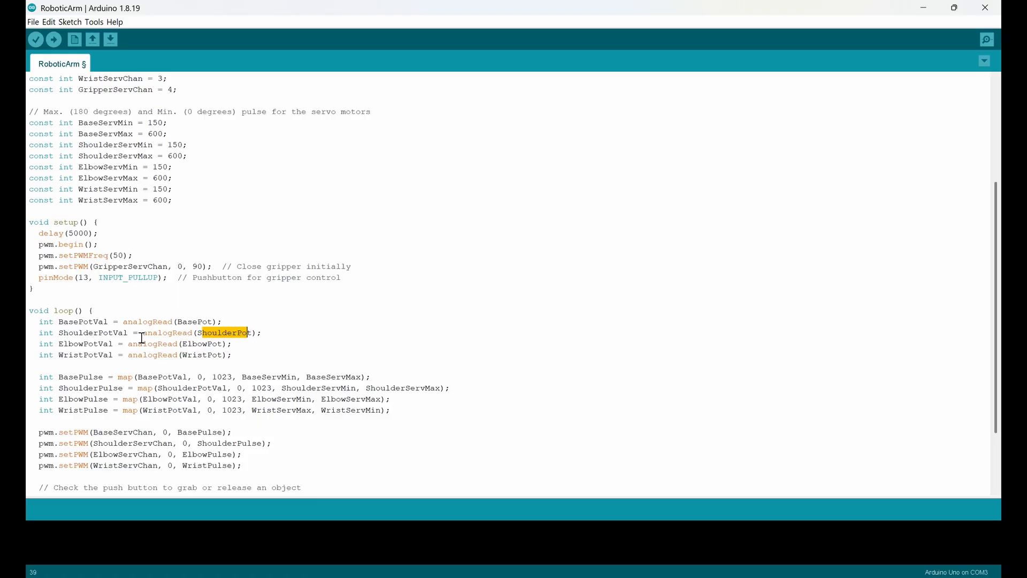
mouse_move(94, 368)
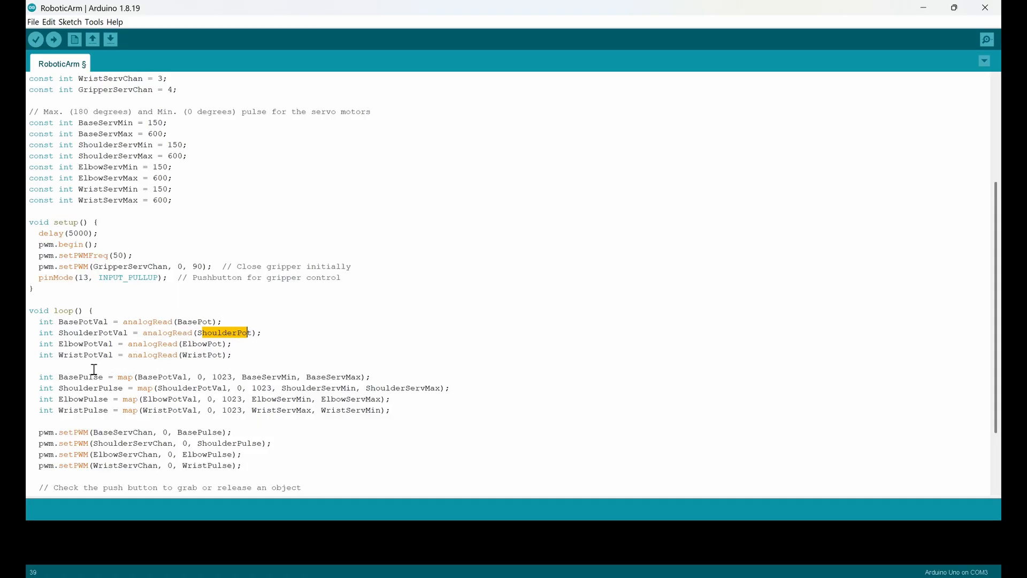
Highlight the BasePulse map with BaseServMin and the four servo setPWM lines.
scroll(down, 3)
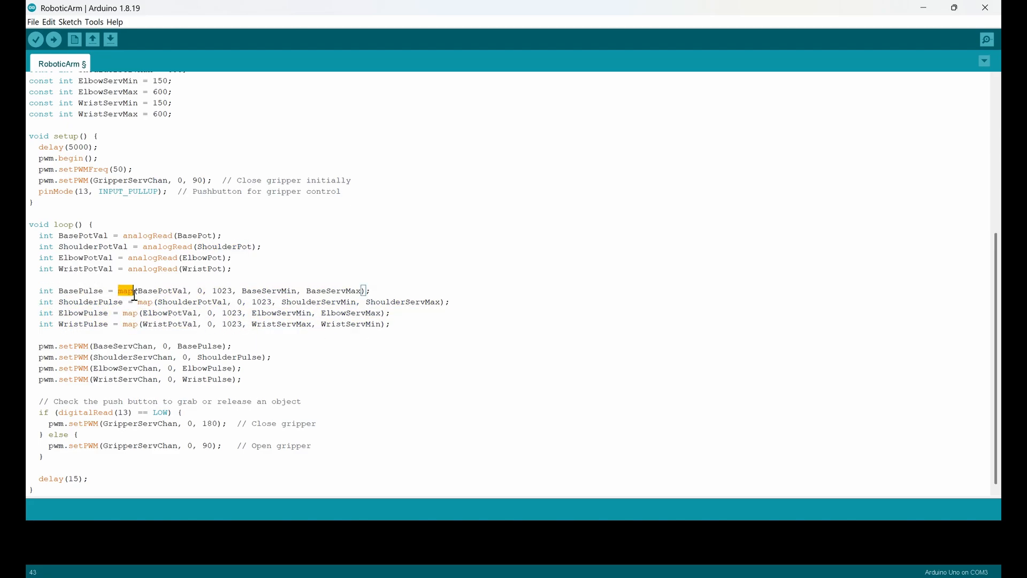
double_click(162, 291)
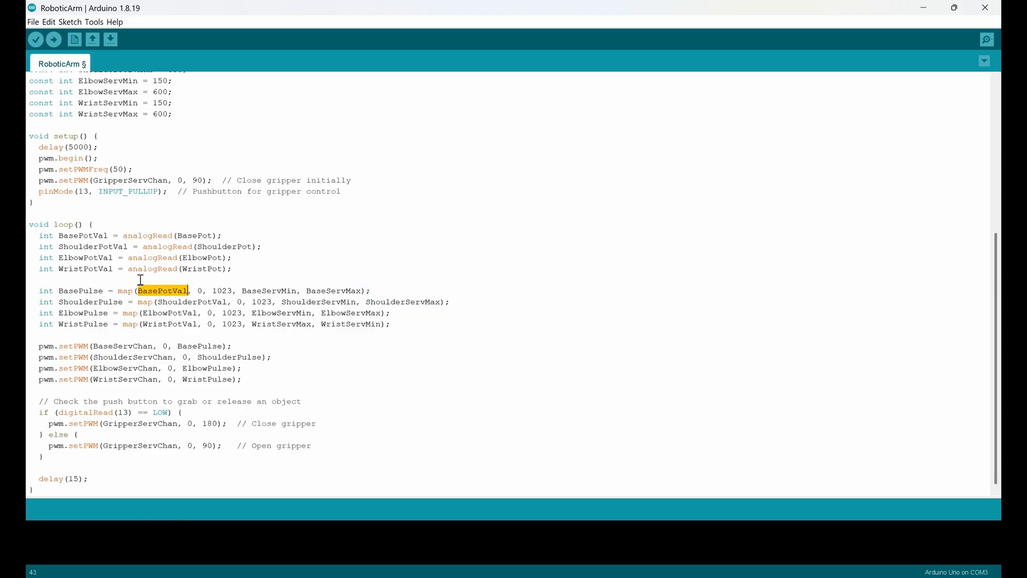
click(196, 290)
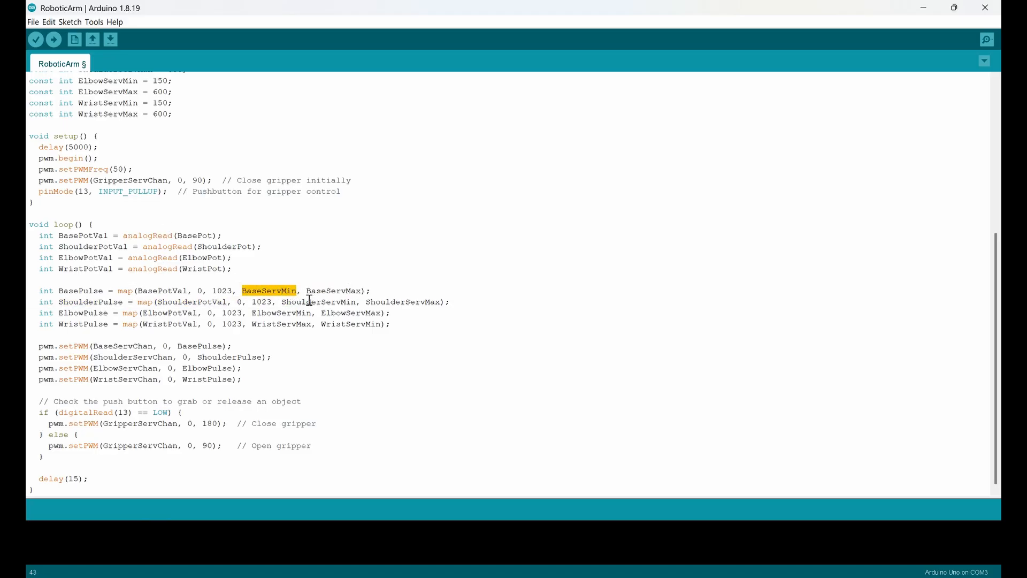
mouse_move(256, 290)
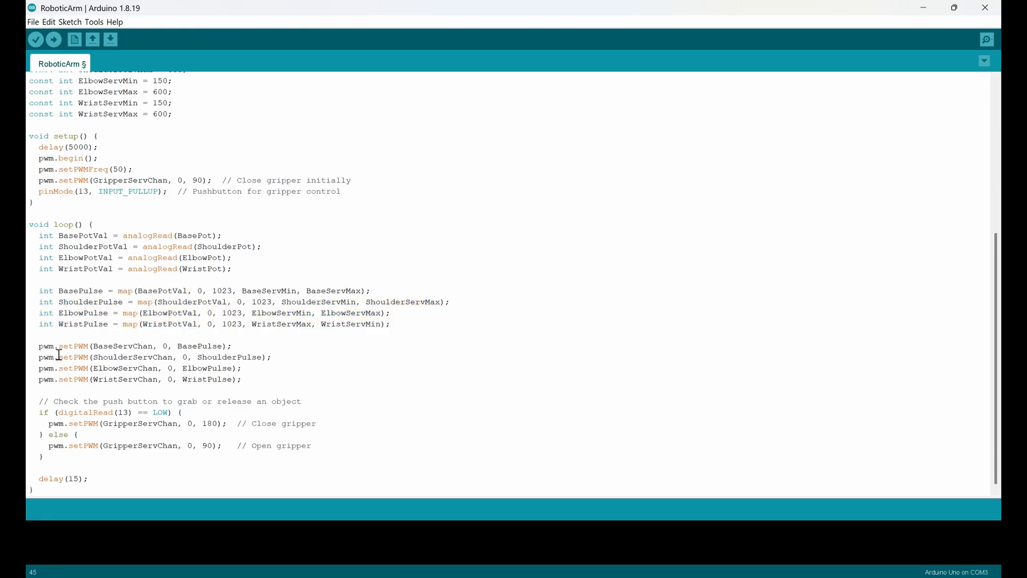
drag(38, 346, 62, 379)
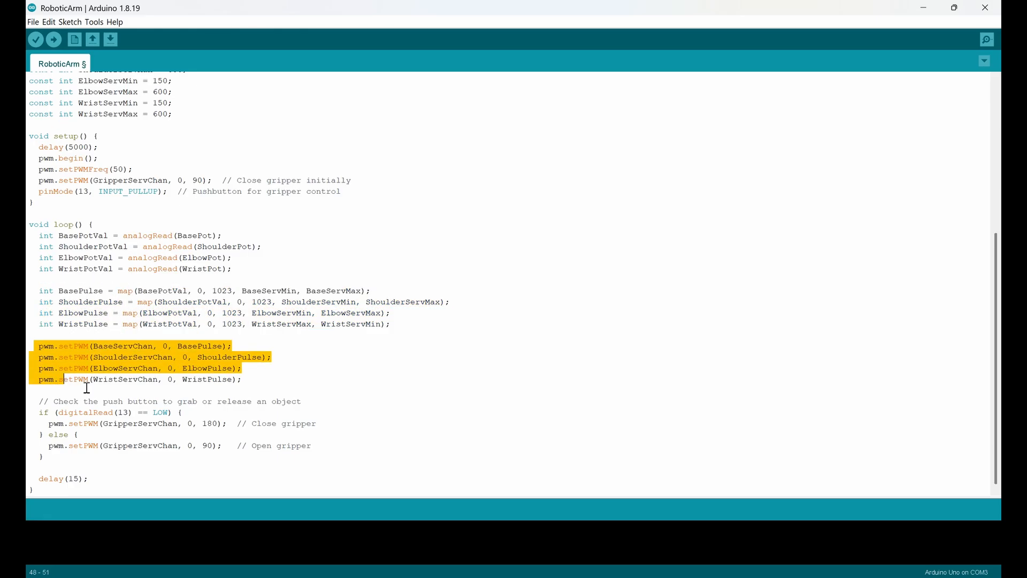
click(107, 349)
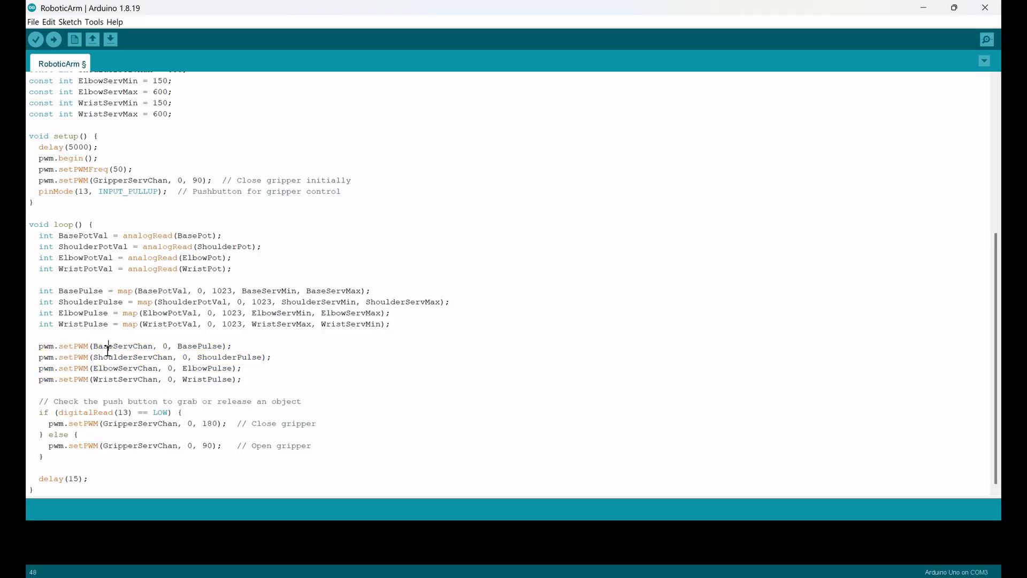
double_click(121, 346)
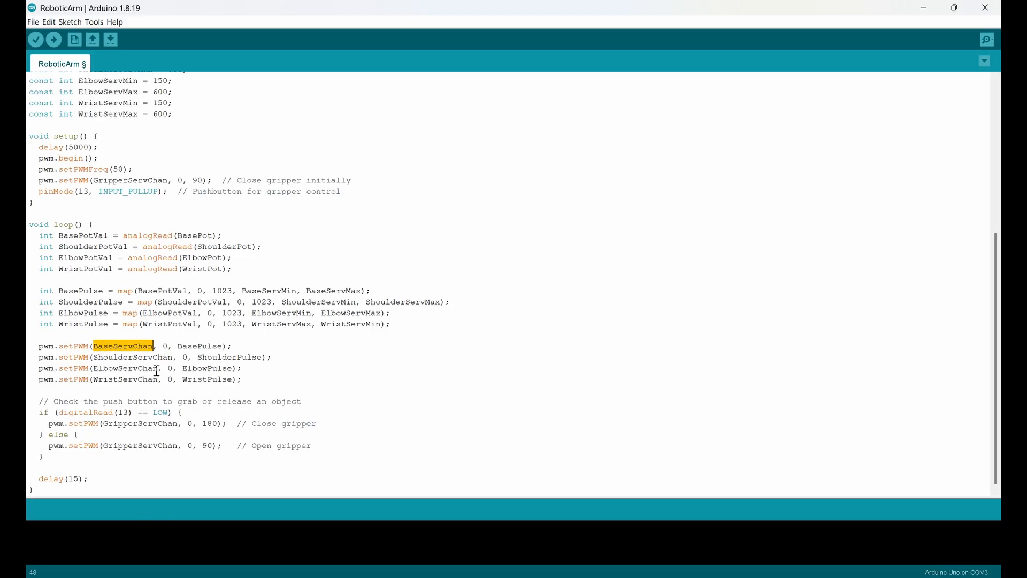
mouse_move(258, 391)
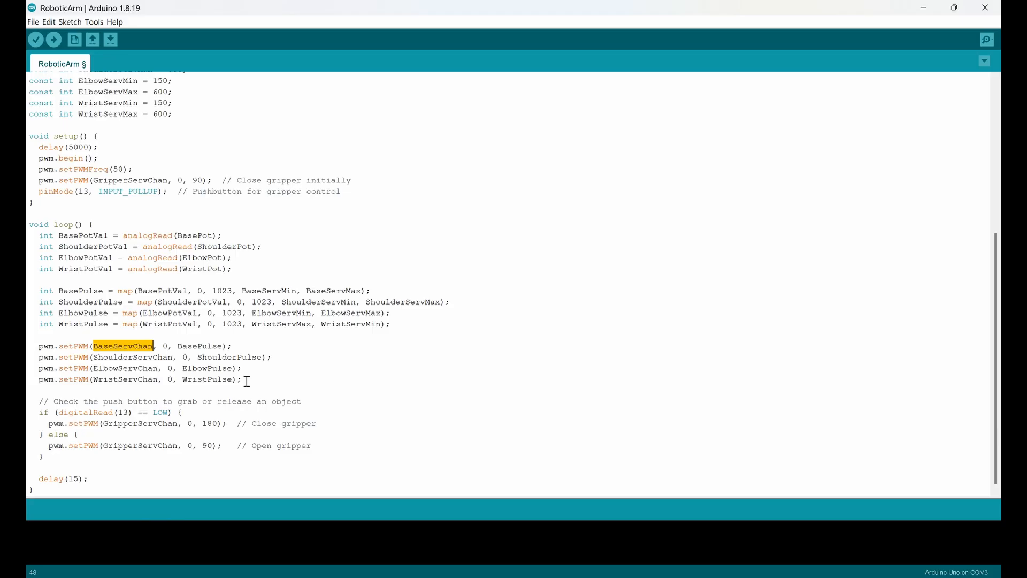
mouse_move(257, 337)
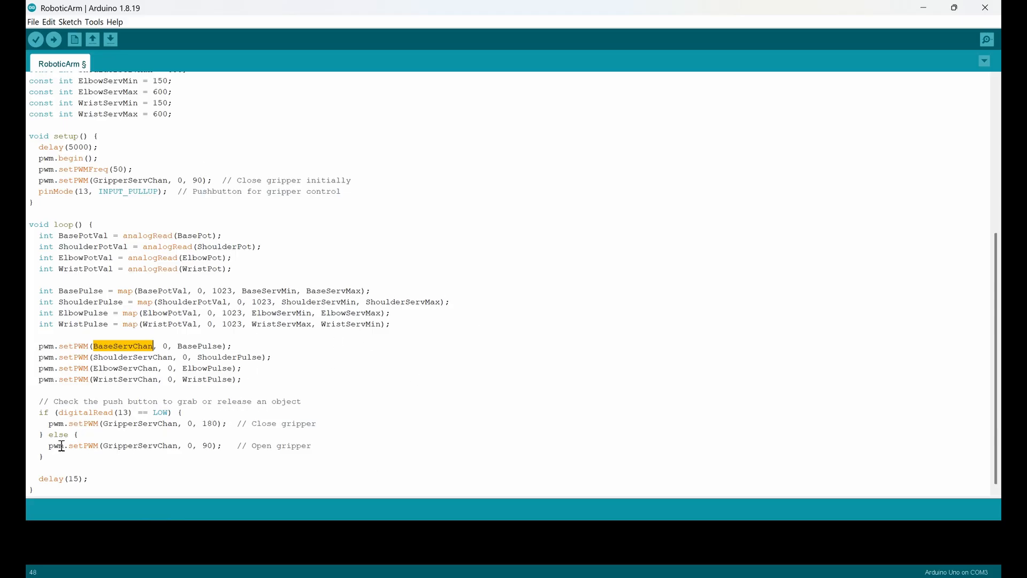
Highlight the pin 13 button check and gripper else branch, then verify the sketch.
drag(38, 400, 49, 462)
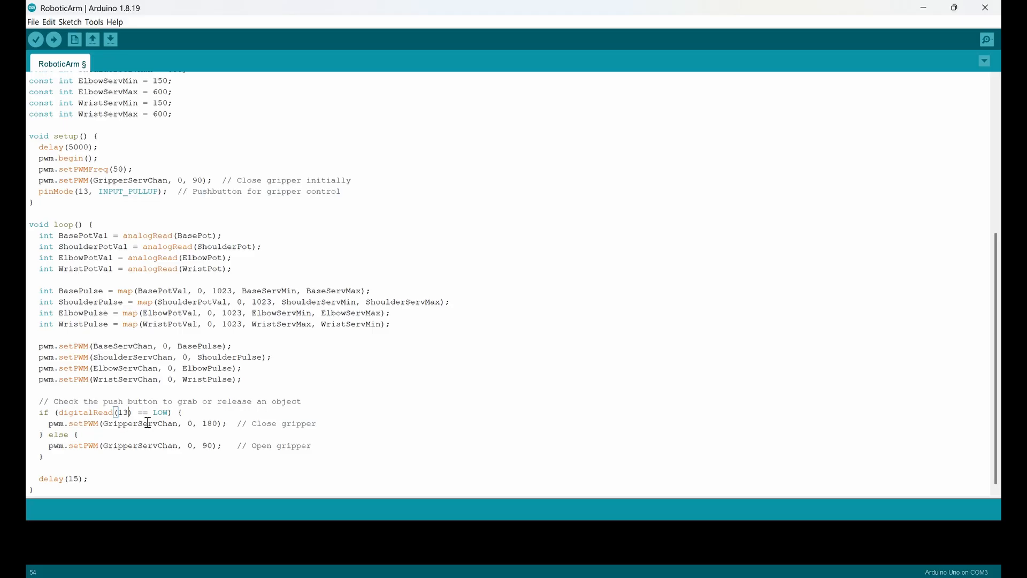
mouse_move(336, 424)
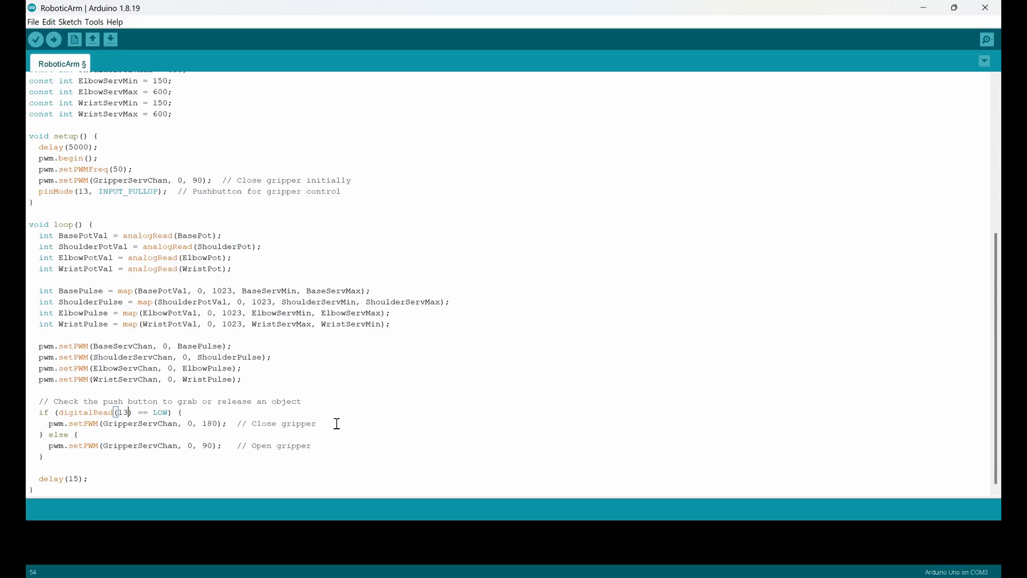
double_click(210, 423)
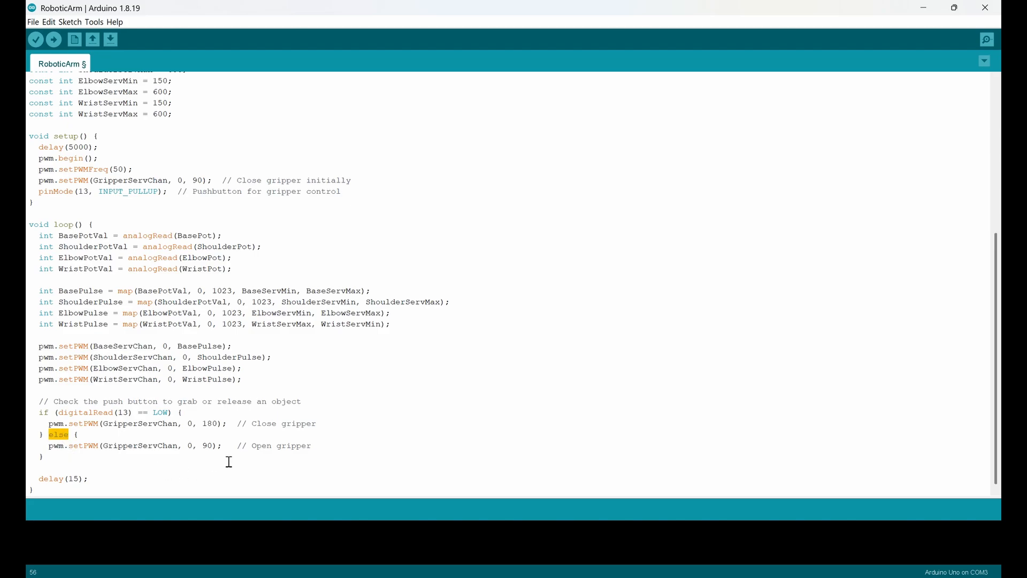
double_click(207, 445)
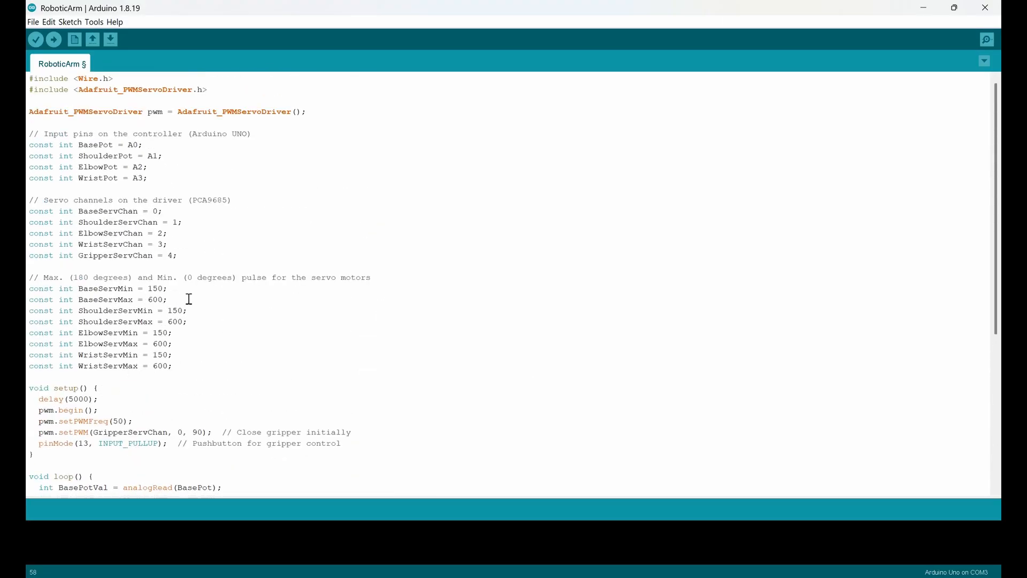
mouse_move(207, 295)
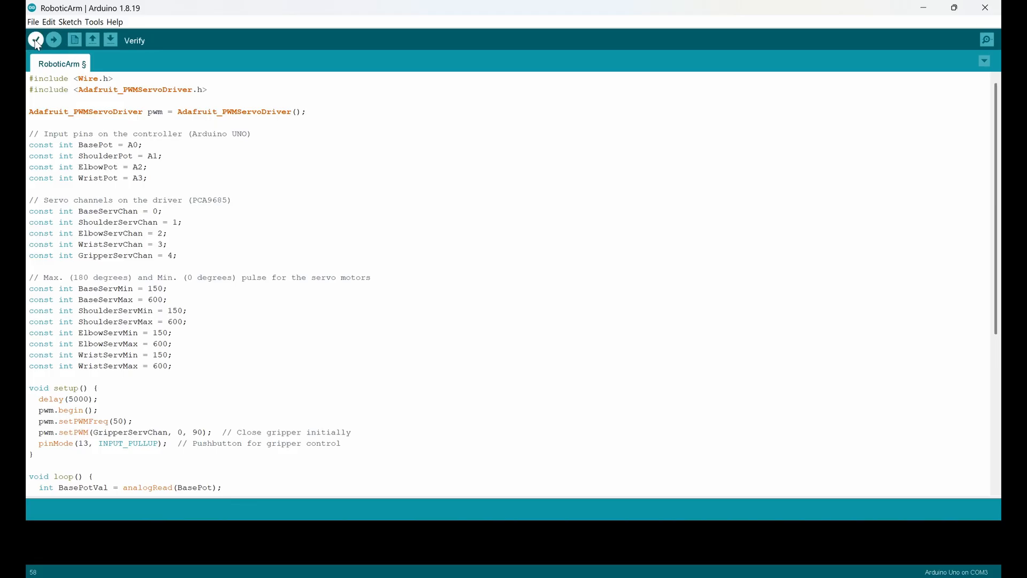
click(35, 40)
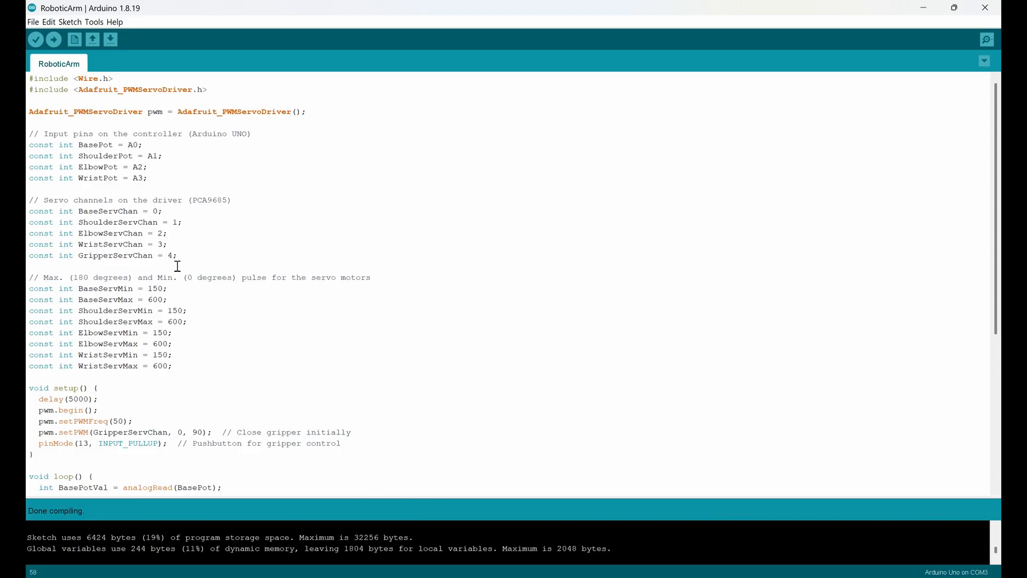
mouse_move(90, 21)
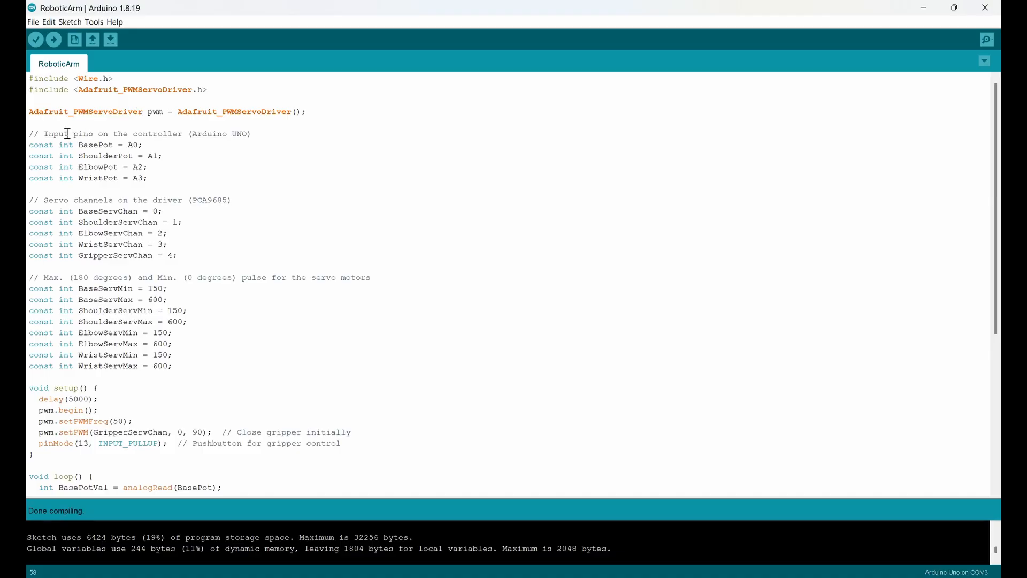
Select Arduino Uno as the target board.
click(70, 21)
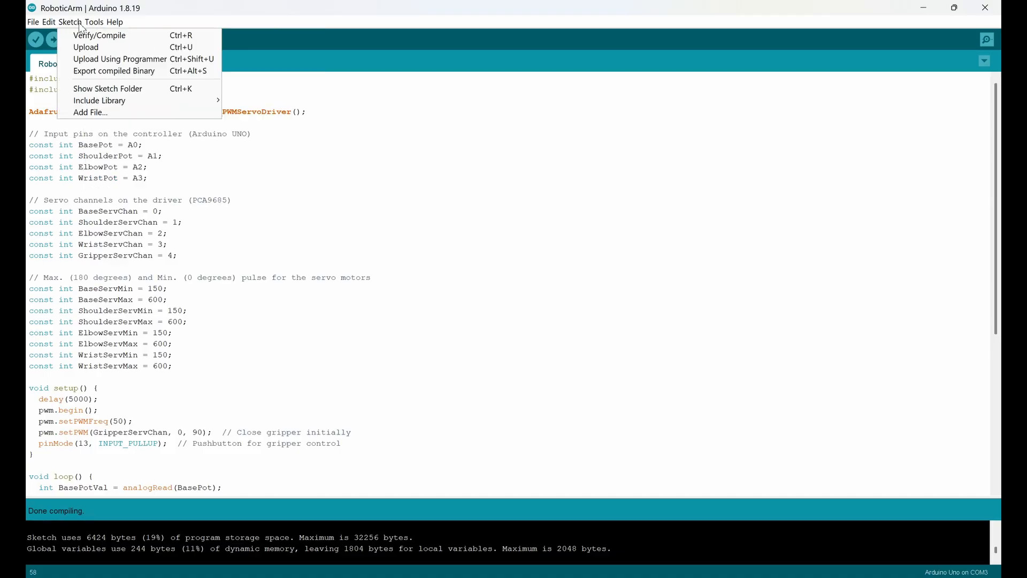
click(83, 22)
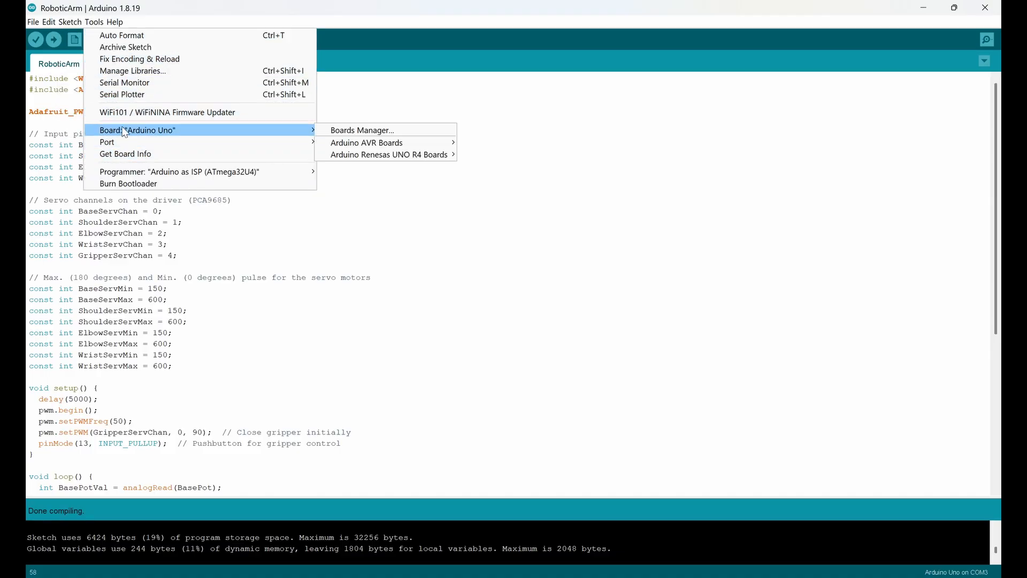
mouse_move(107, 142)
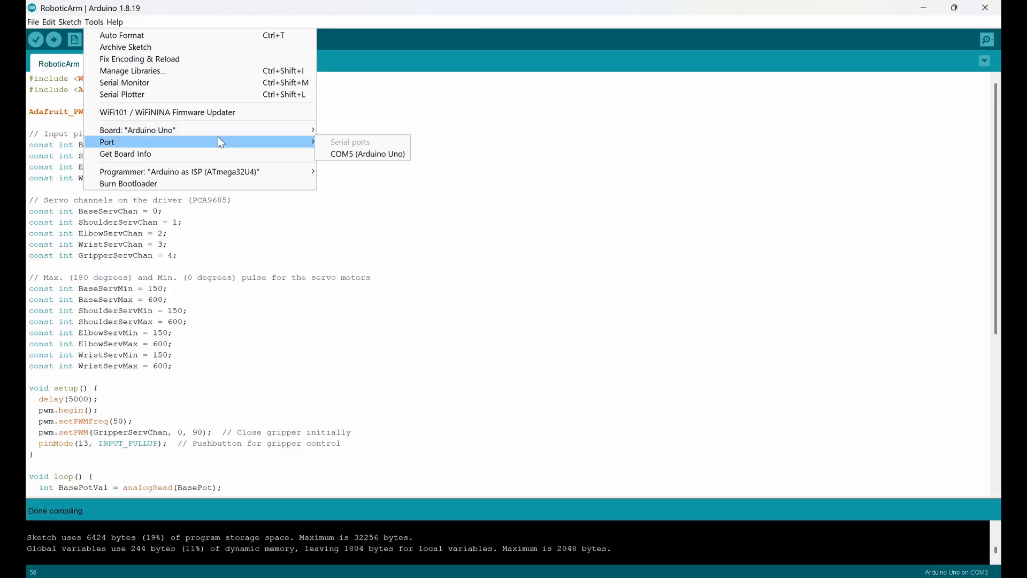
mouse_move(137, 129)
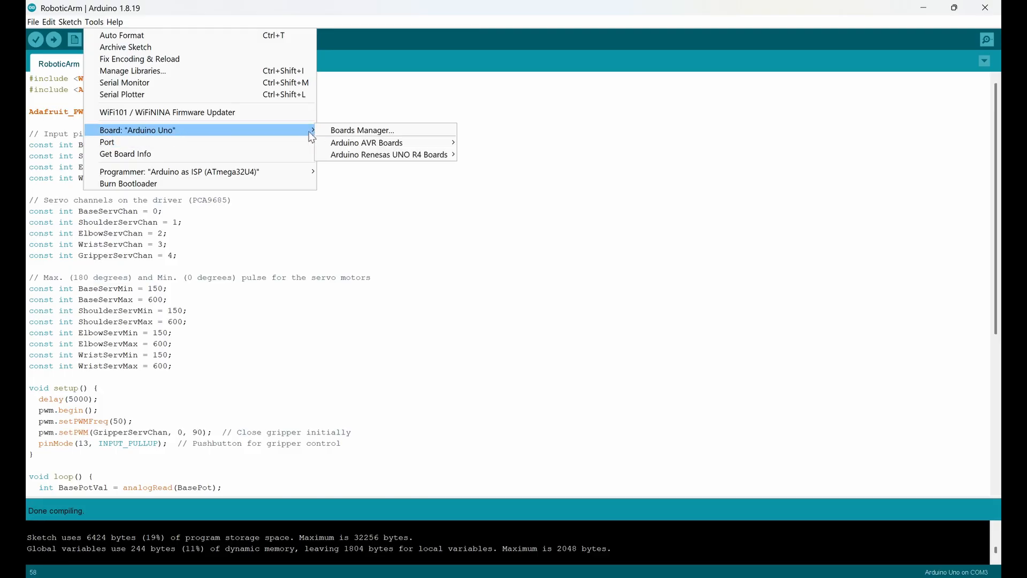
mouse_move(294, 135)
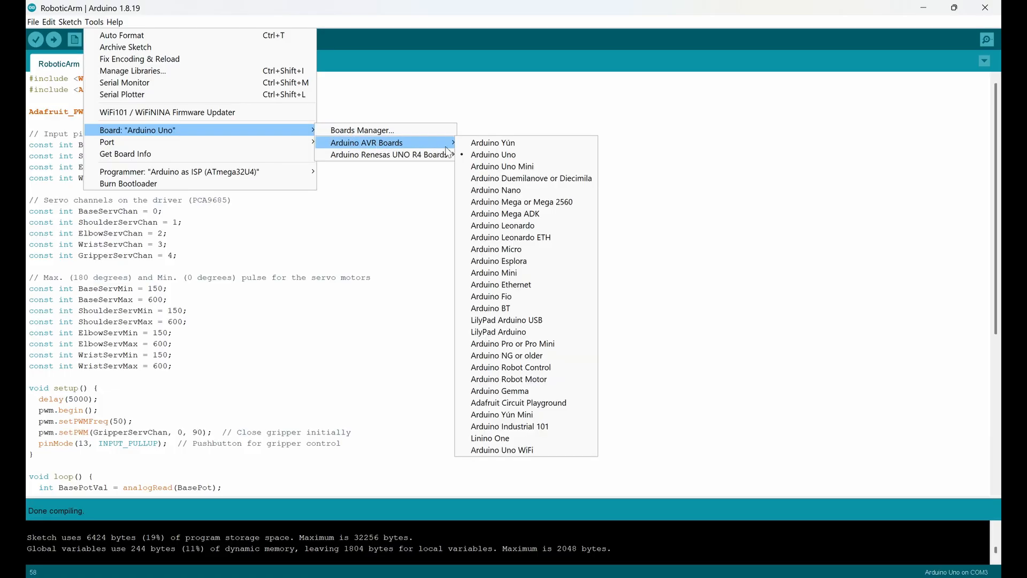
mouse_move(492, 154)
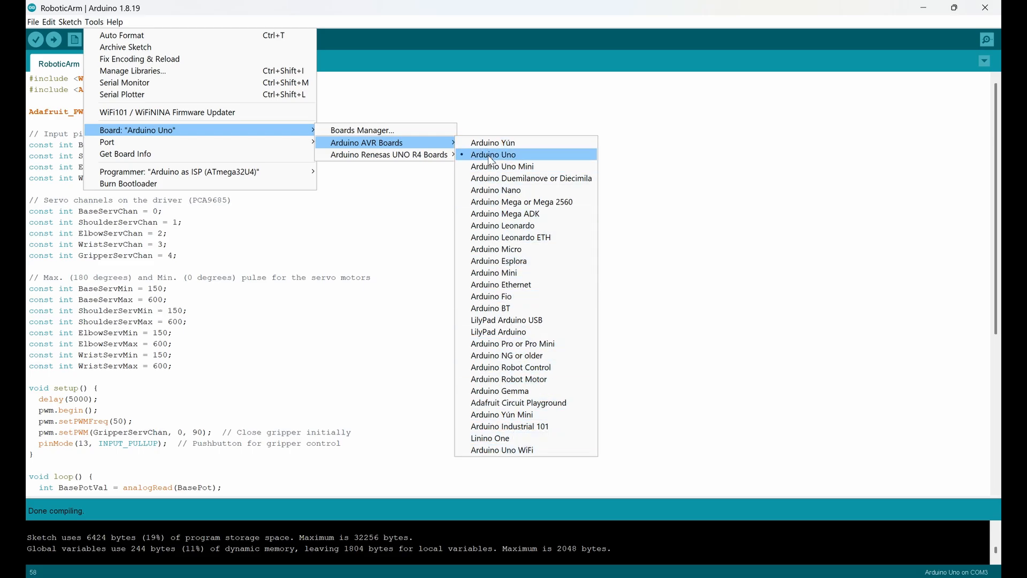
click(493, 154)
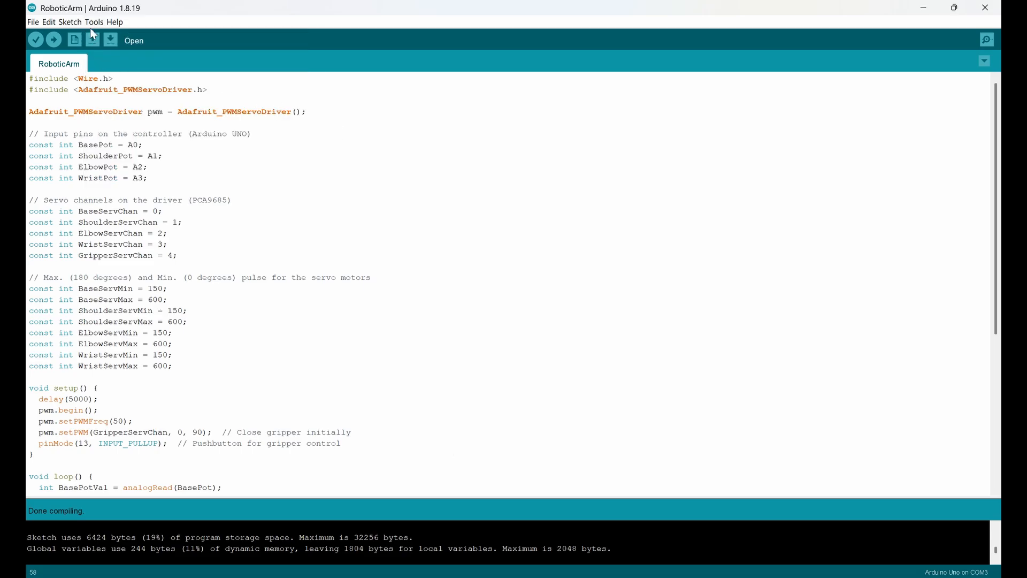
Select port COM5 and confirm the board and port settings.
click(96, 22)
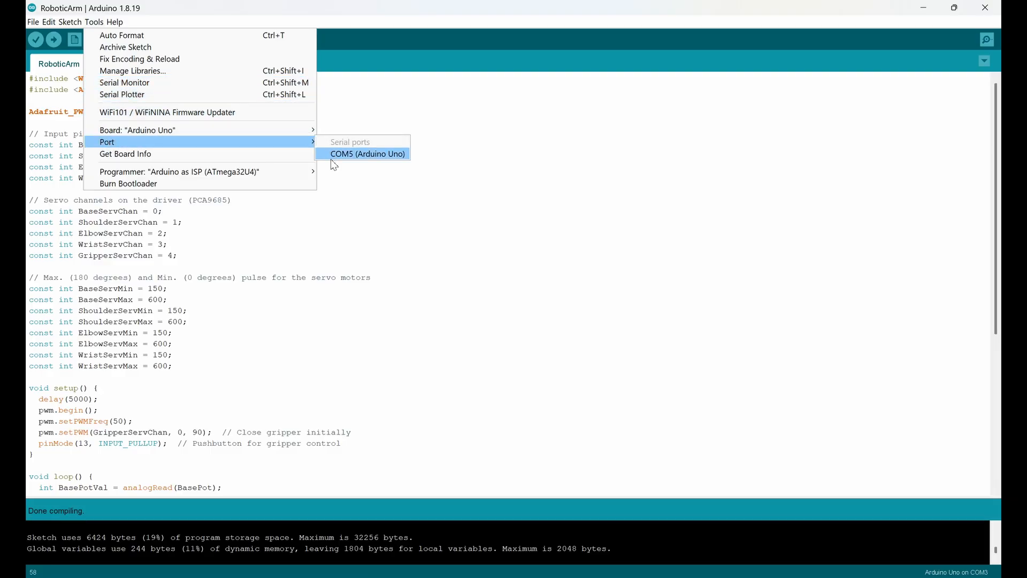
mouse_move(340, 159)
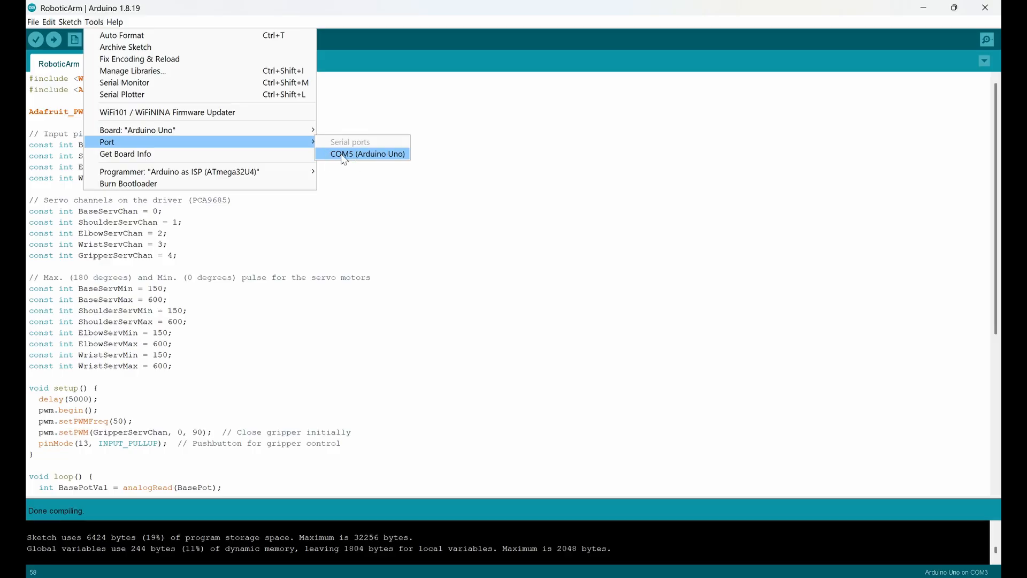
click(367, 153)
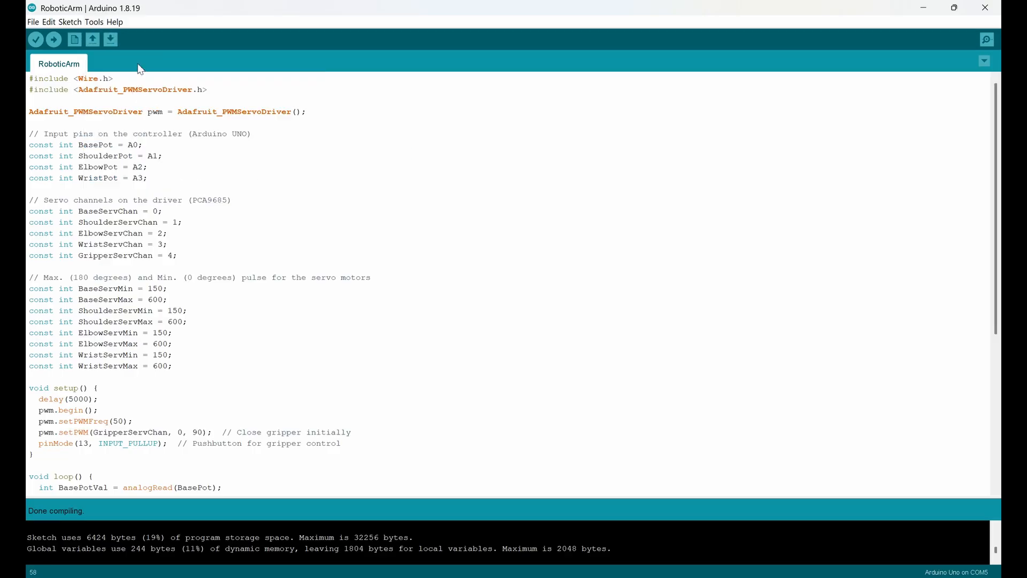
click(84, 22)
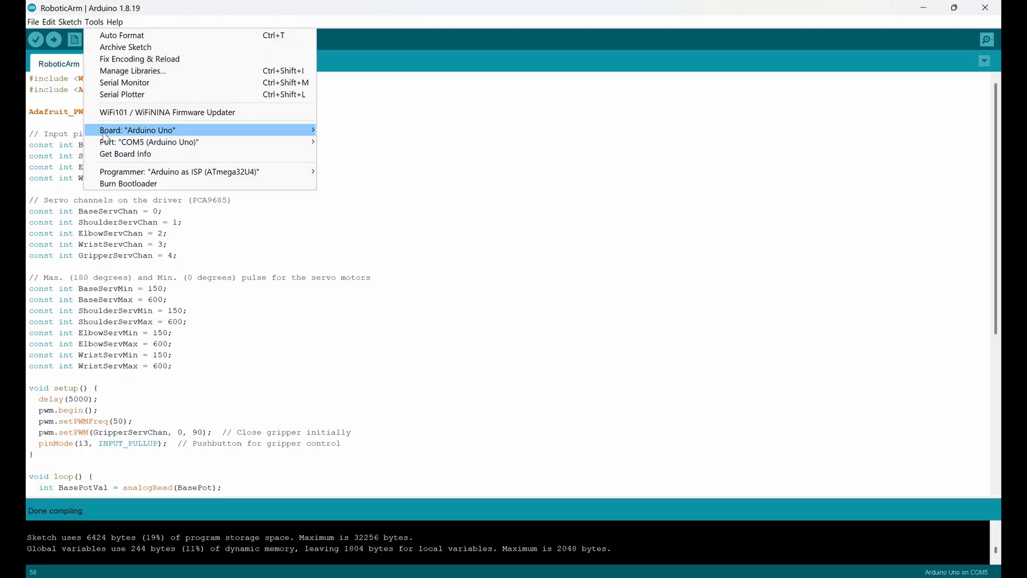
mouse_move(149, 142)
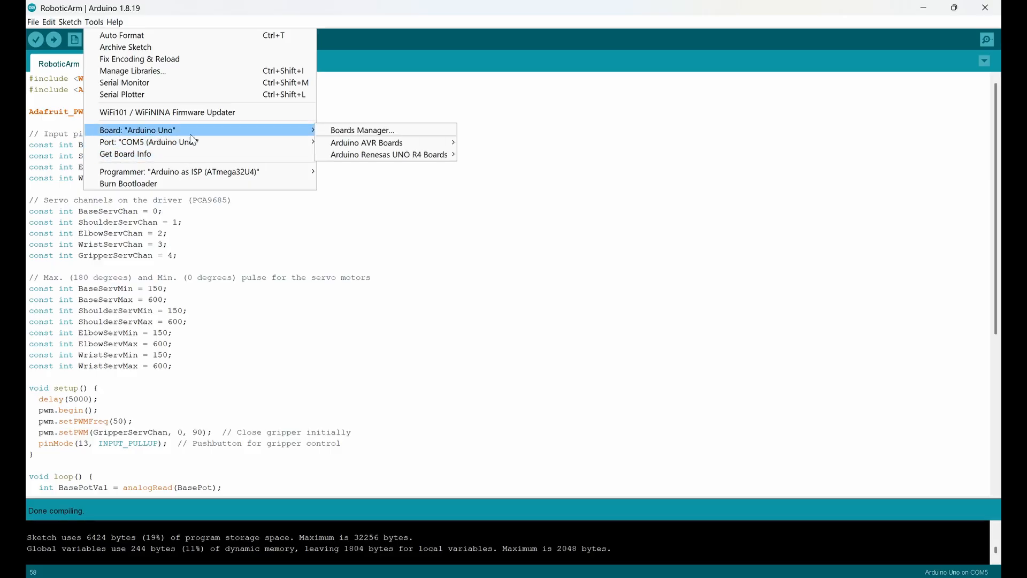
click(186, 222)
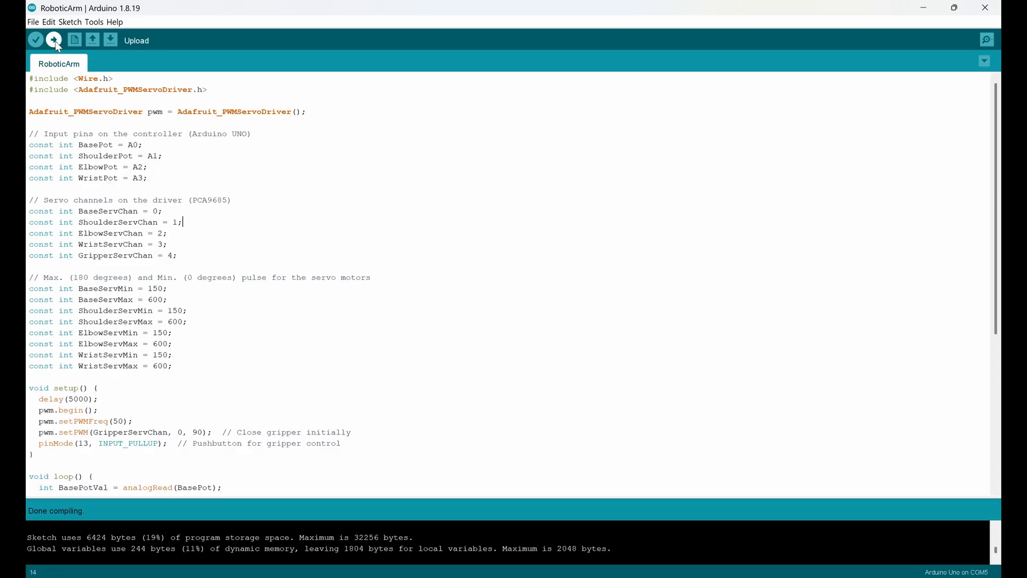
Upload the RoboticArm sketch to the Arduino Uno on COM5.
click(53, 40)
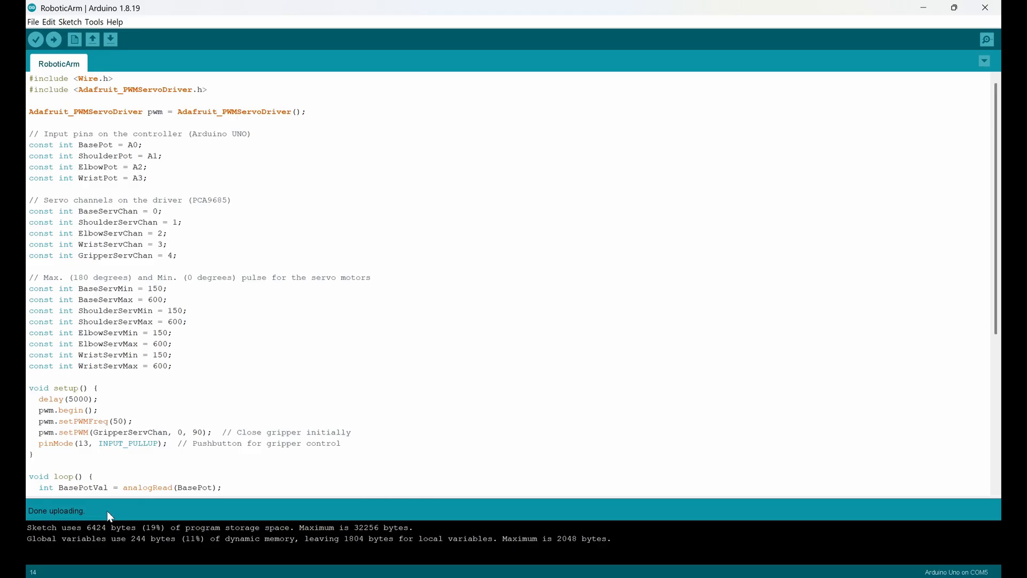
mouse_move(137, 499)
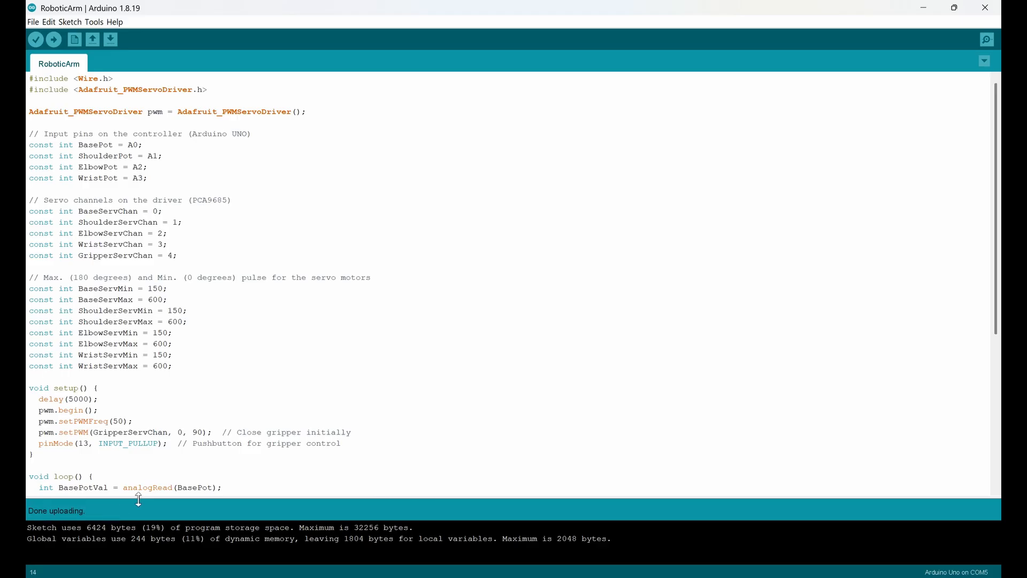